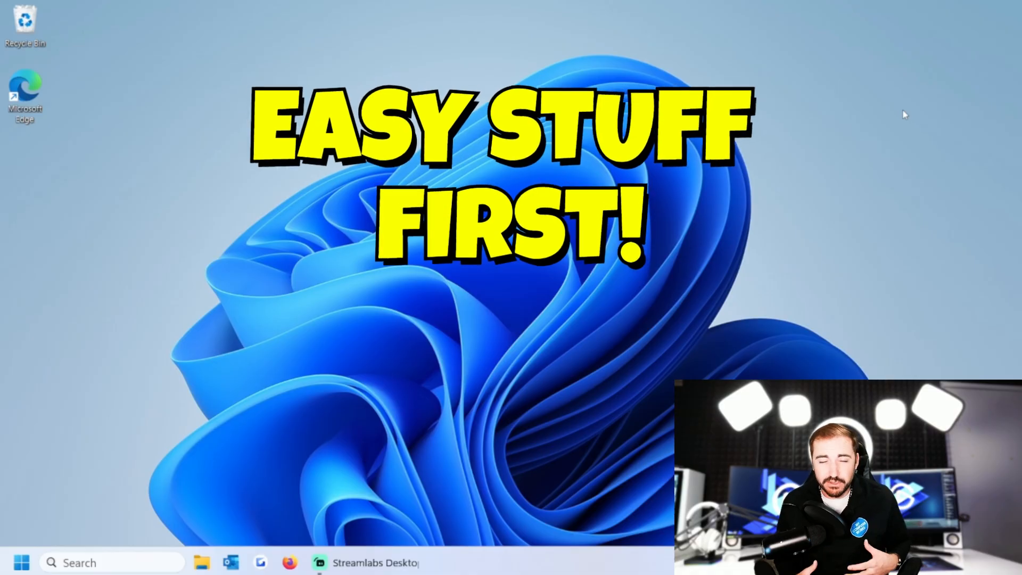
Open Windows Settings from the Start quick-link menu and go to the System section.
{"action": "right_click", "coordinate": [22, 562]}
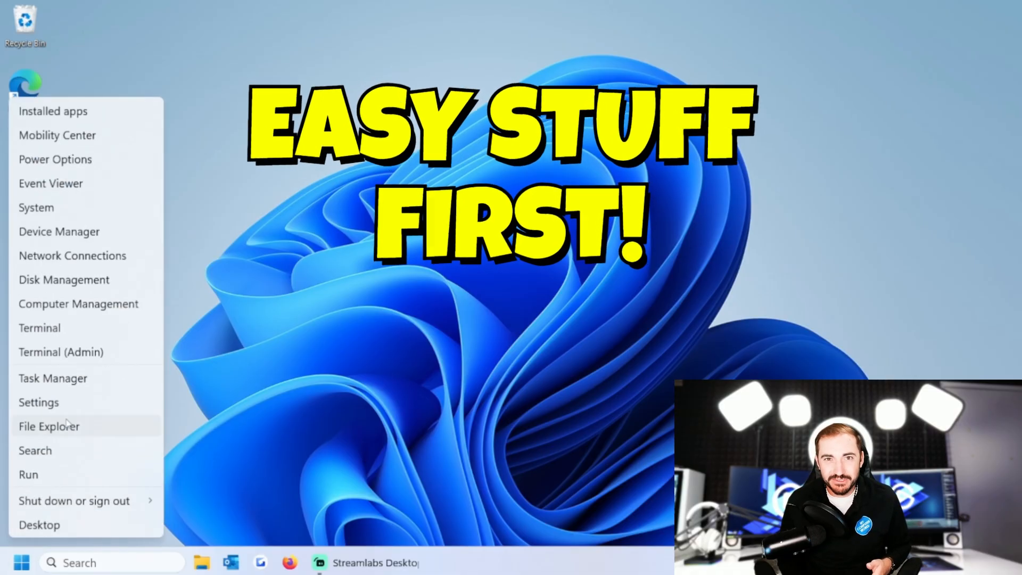
{"action": "left_click", "coordinate": [38, 402]}
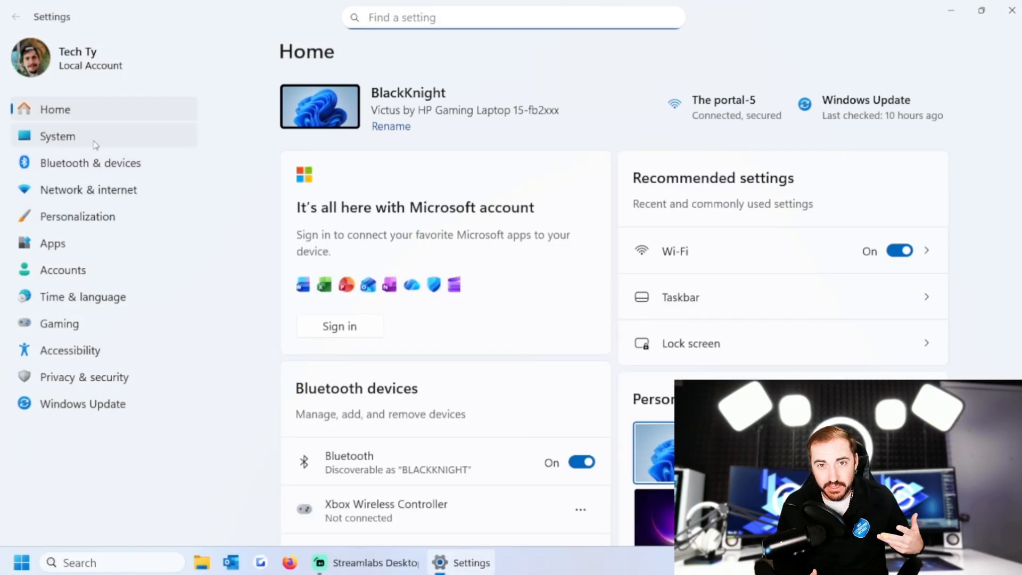
{"action": "left_click", "coordinate": [57, 137]}
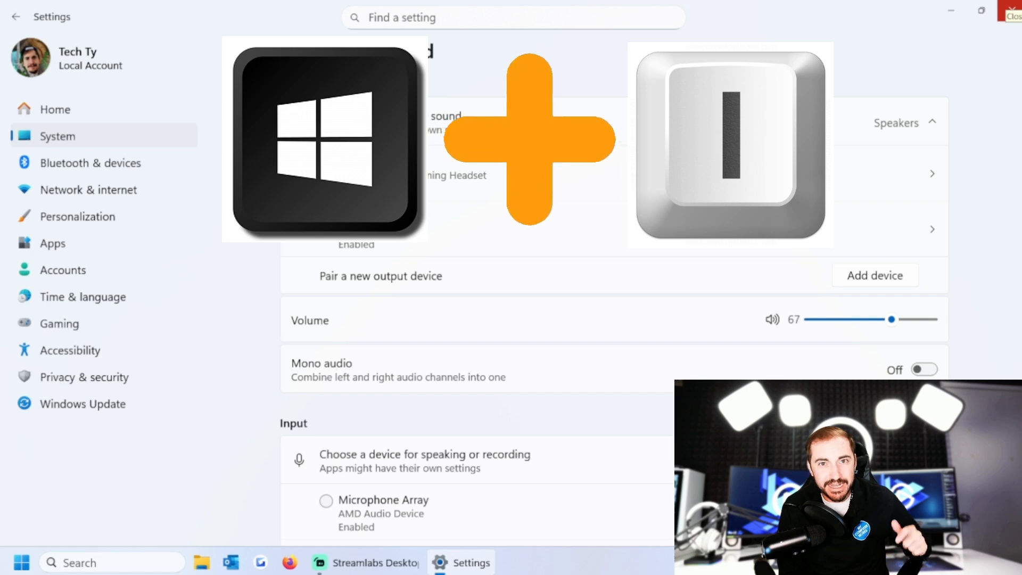
{"action": "right_click", "coordinate": [21, 563]}
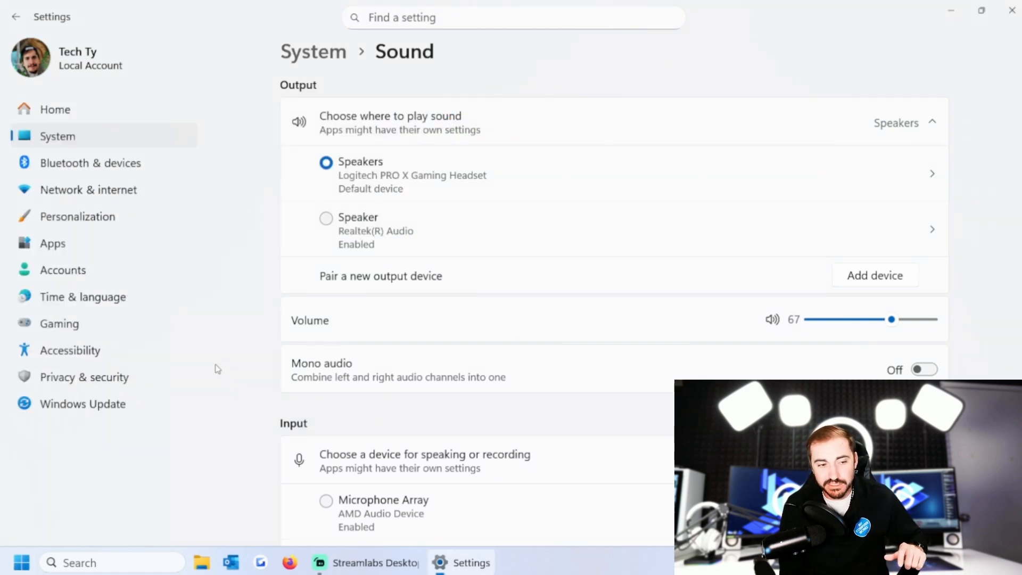
Return to the System list and open the Sound settings page.
{"action": "left_click", "coordinate": [16, 17]}
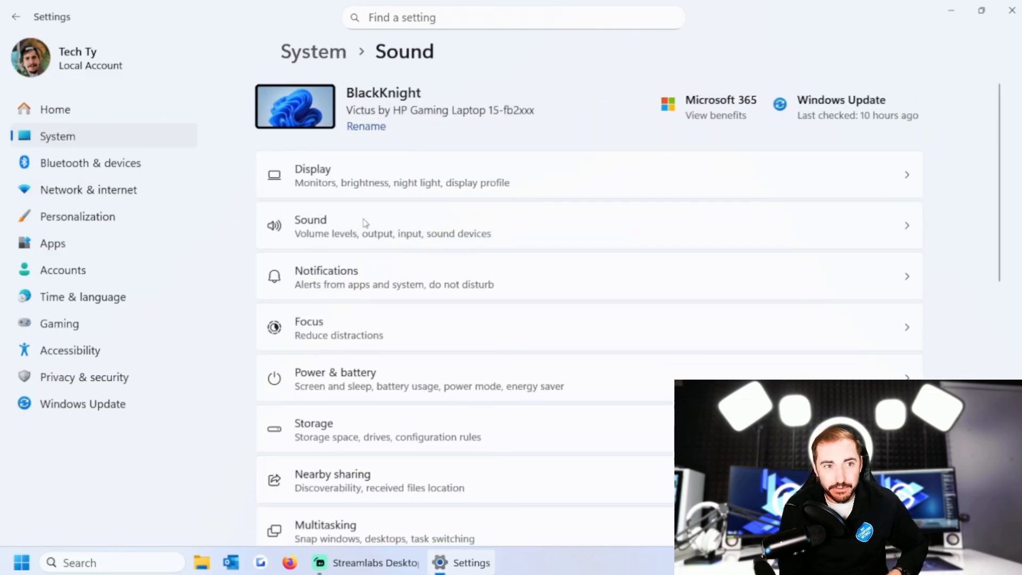
{"action": "left_click", "coordinate": [391, 226]}
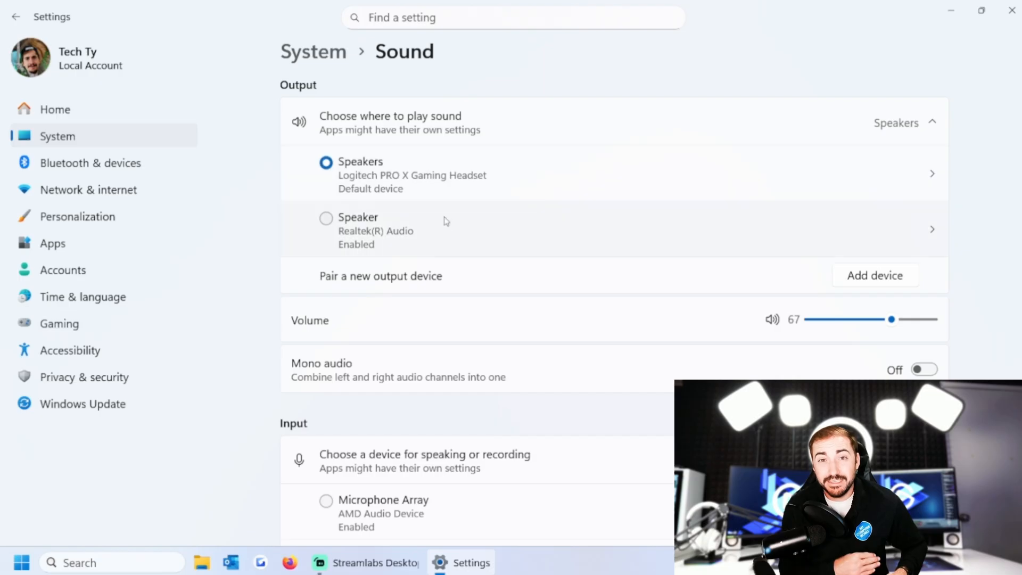
{"action": "scroll", "scroll_direction": "down", "scroll_amount": 3}
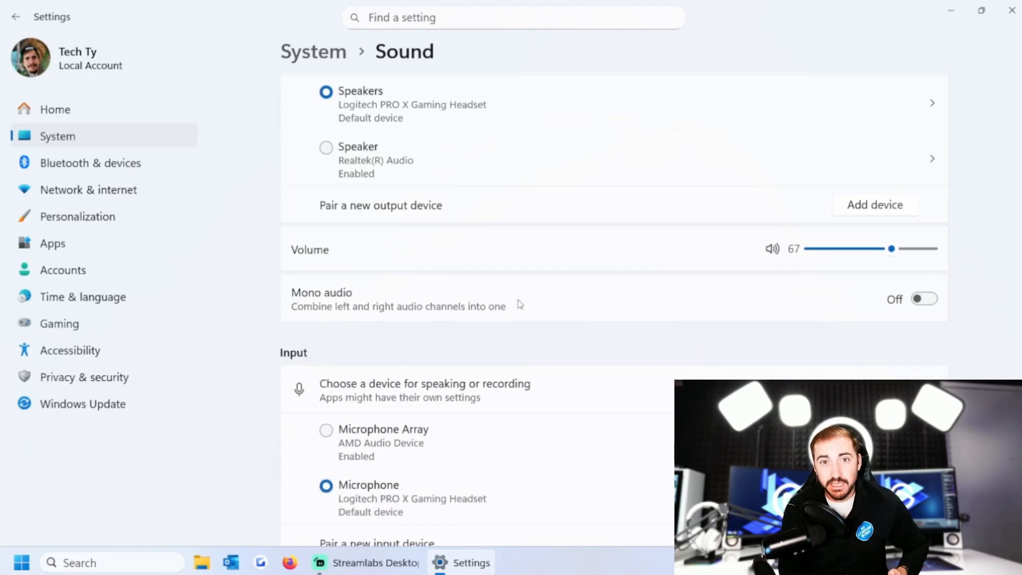
{"action": "scroll", "scroll_direction": "up", "scroll_amount": 3}
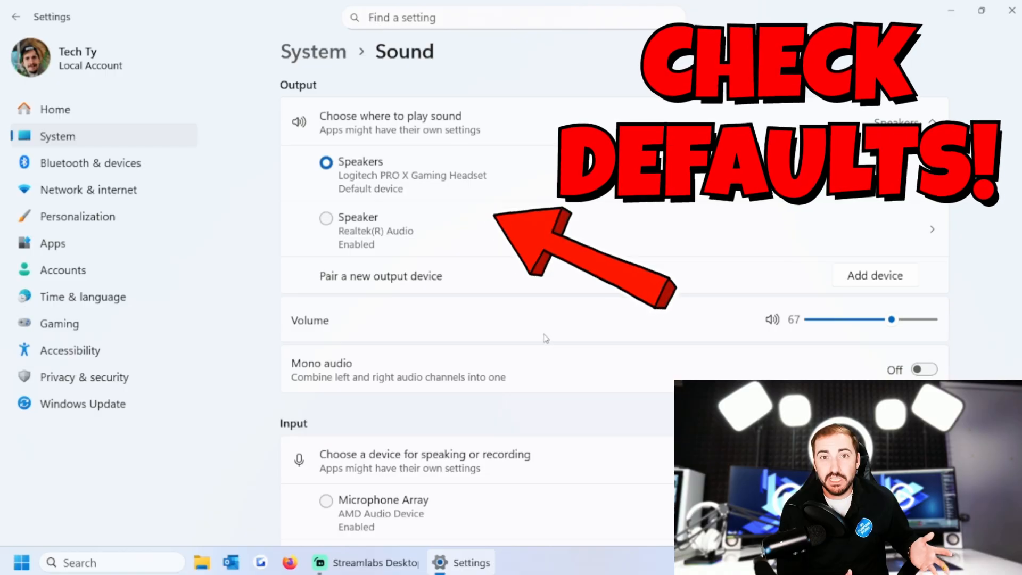
{"action": "scroll", "scroll_direction": "down", "scroll_amount": 3}
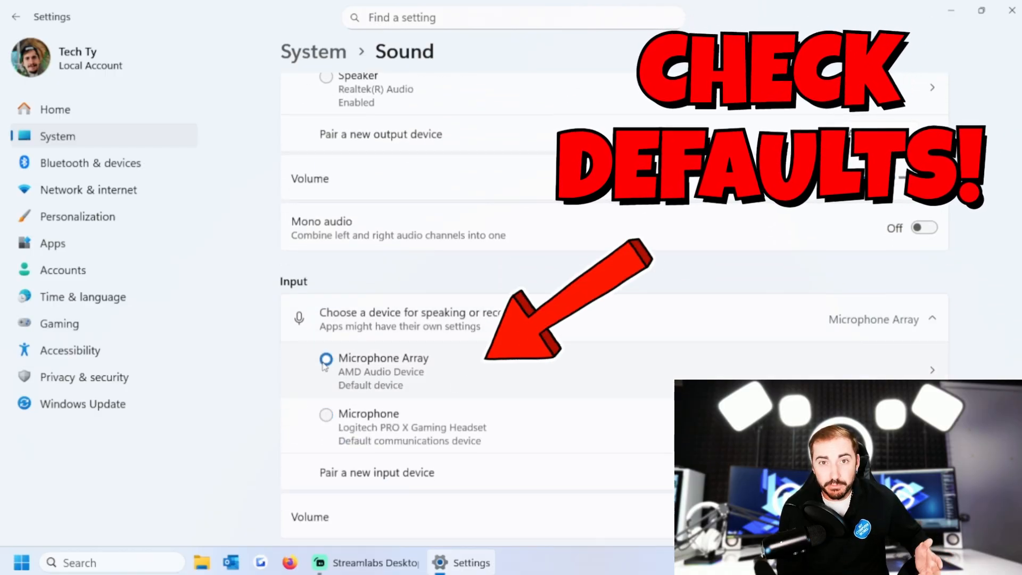
Switch the default microphone and back to Microphone Array, then make Realtek Speaker default output.
{"action": "left_click", "coordinate": [325, 415]}
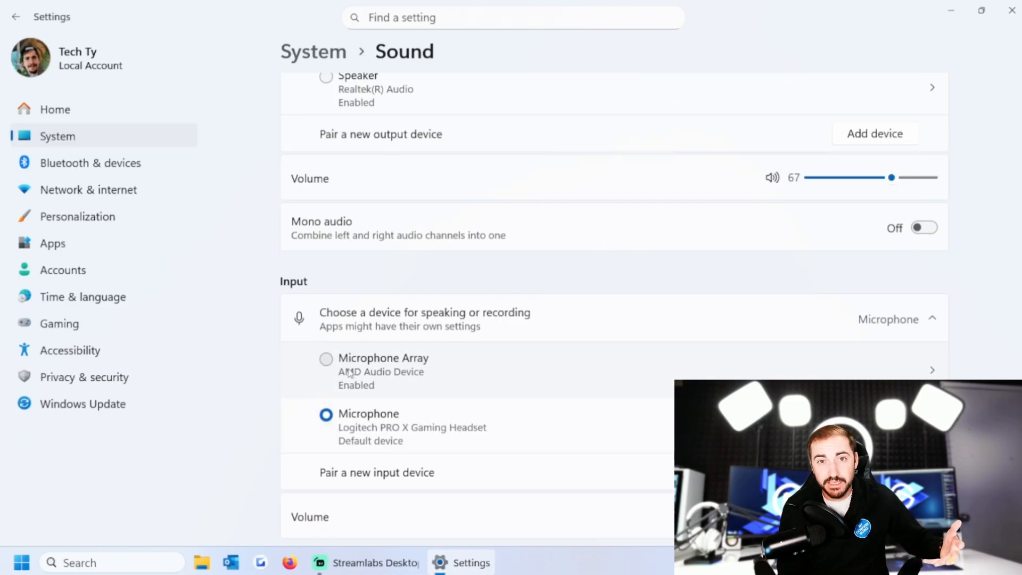
{"action": "left_click", "coordinate": [326, 357]}
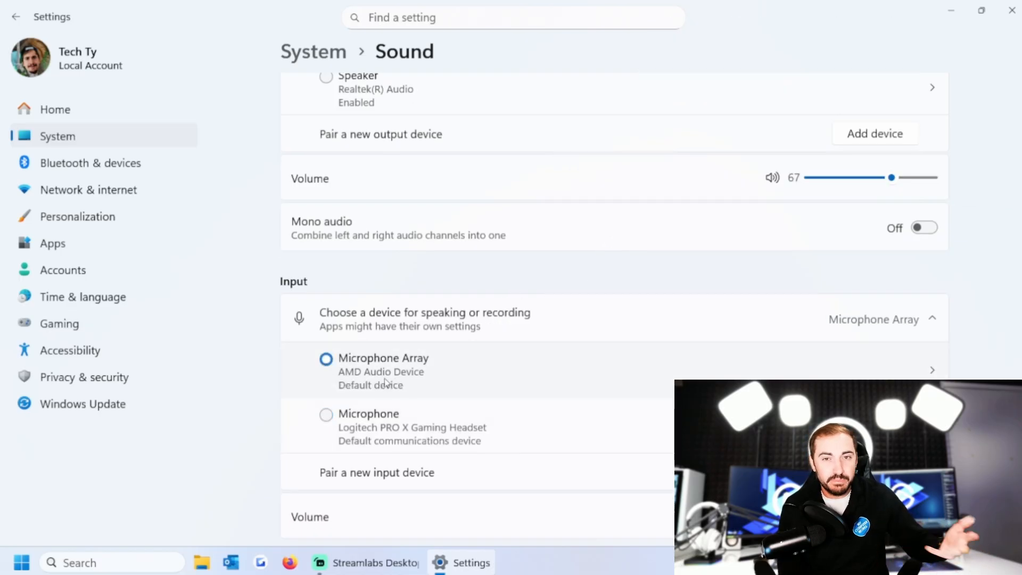
{"action": "scroll", "scroll_direction": "up", "scroll_amount": 3}
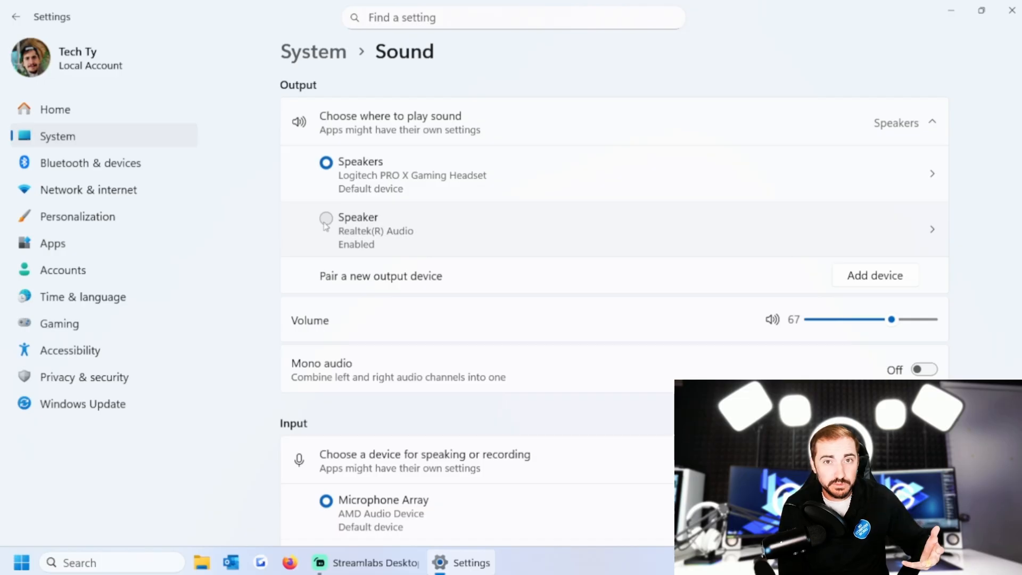
{"action": "left_click", "coordinate": [326, 218]}
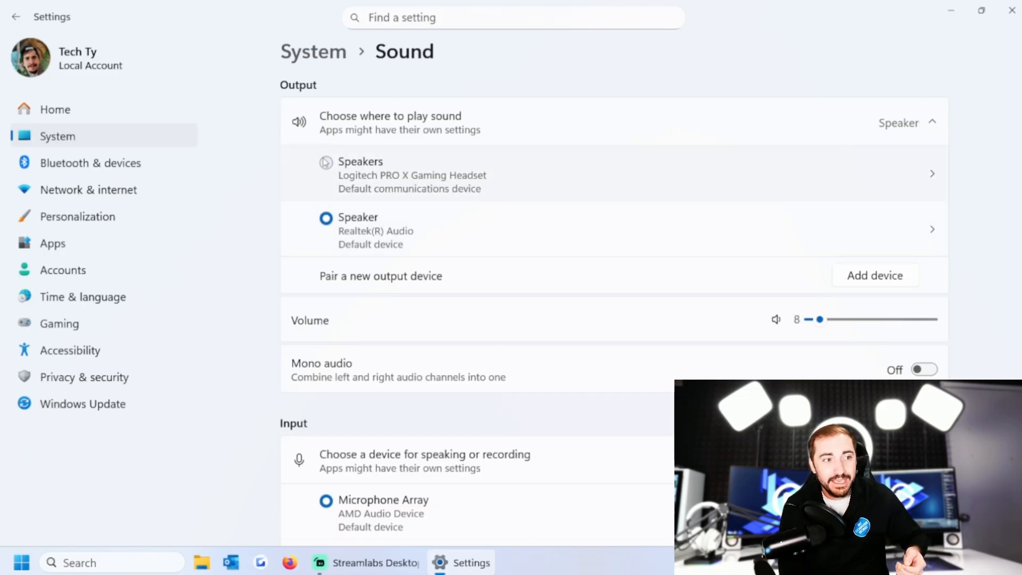
{"action": "scroll", "scroll_direction": "down", "scroll_amount": 3}
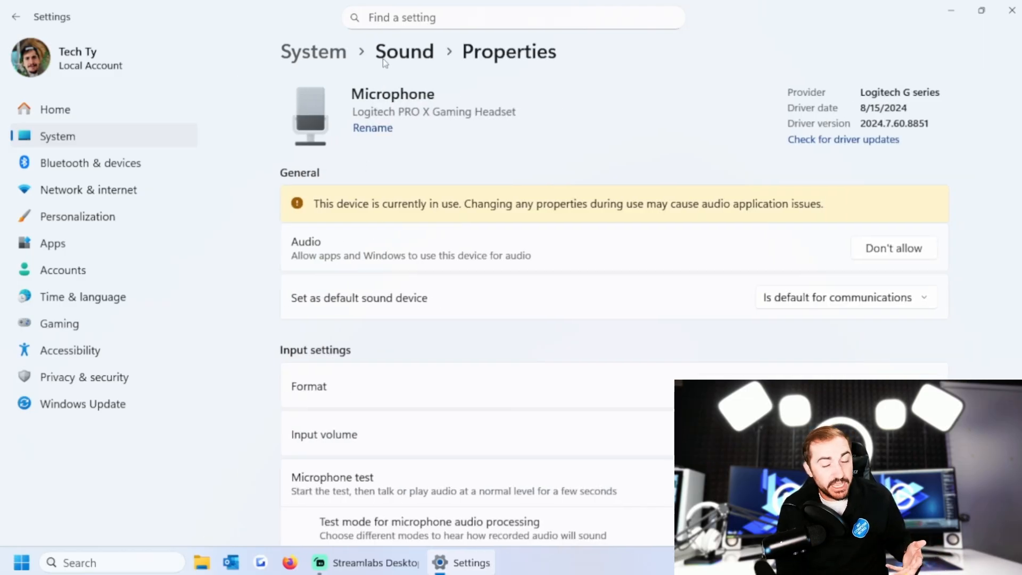
Return to the main Sound page and review the Output and Input device lists.
{"action": "left_click", "coordinate": [404, 51]}
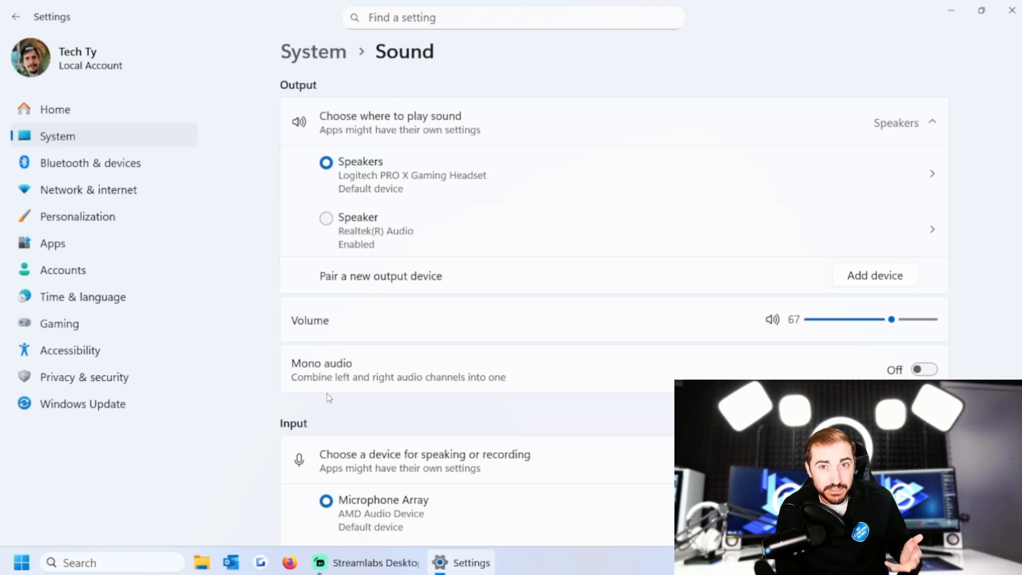
{"action": "scroll", "scroll_direction": "down", "scroll_amount": 3}
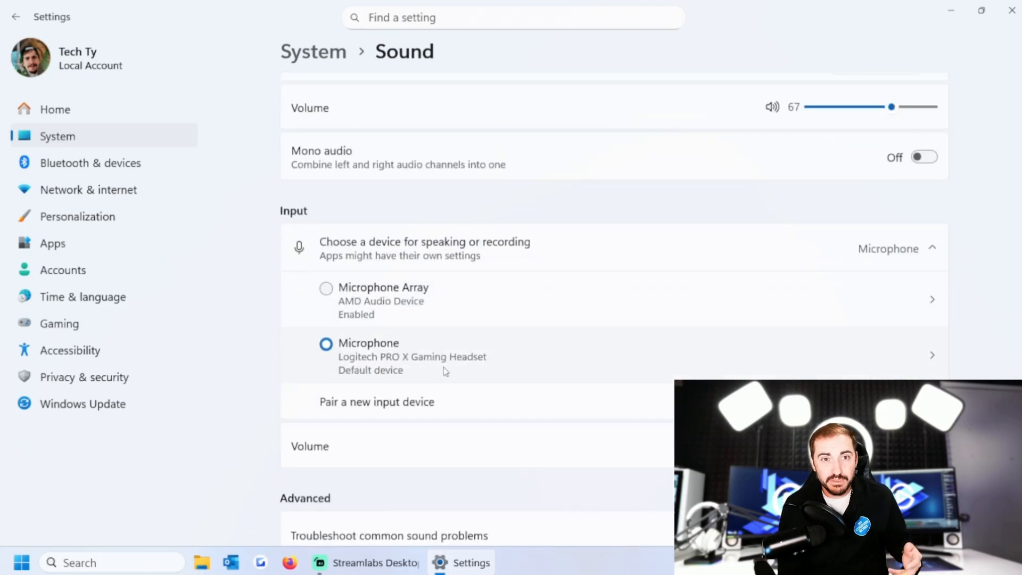
{"action": "scroll", "scroll_direction": "up", "scroll_amount": 3}
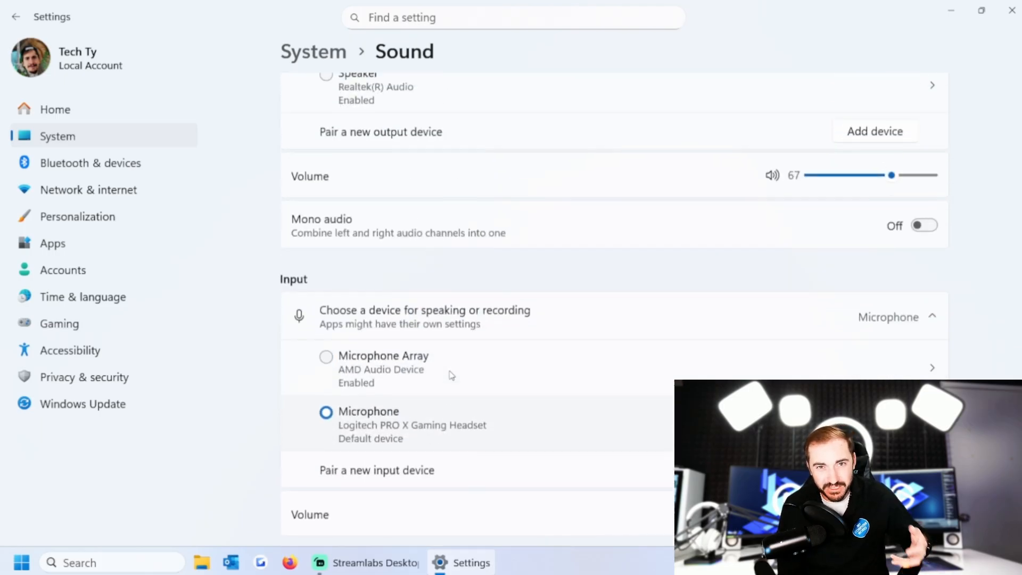
{"action": "scroll", "scroll_direction": "up", "scroll_amount": 3}
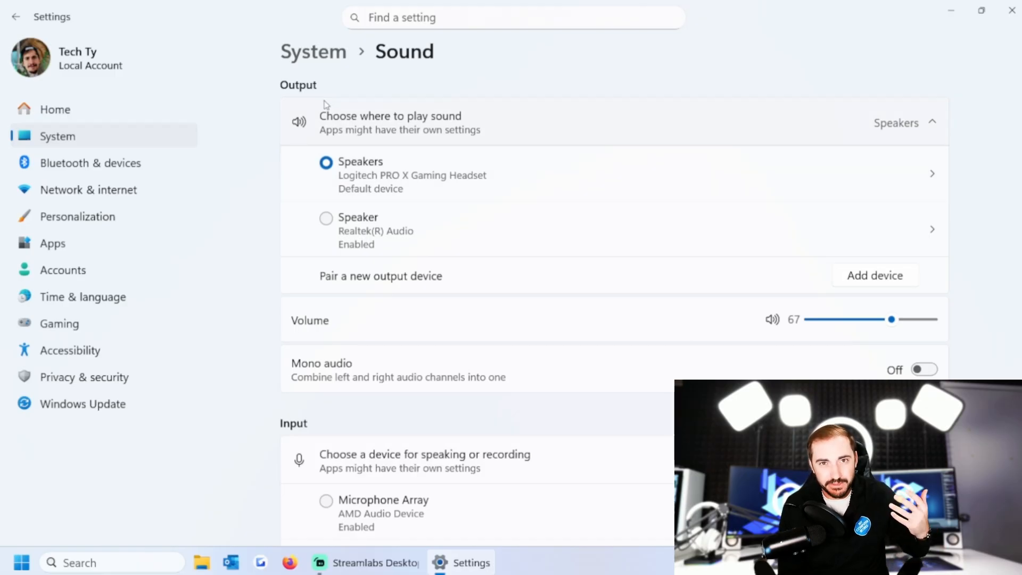
{"action": "mouse_move", "coordinate": [808, 358]}
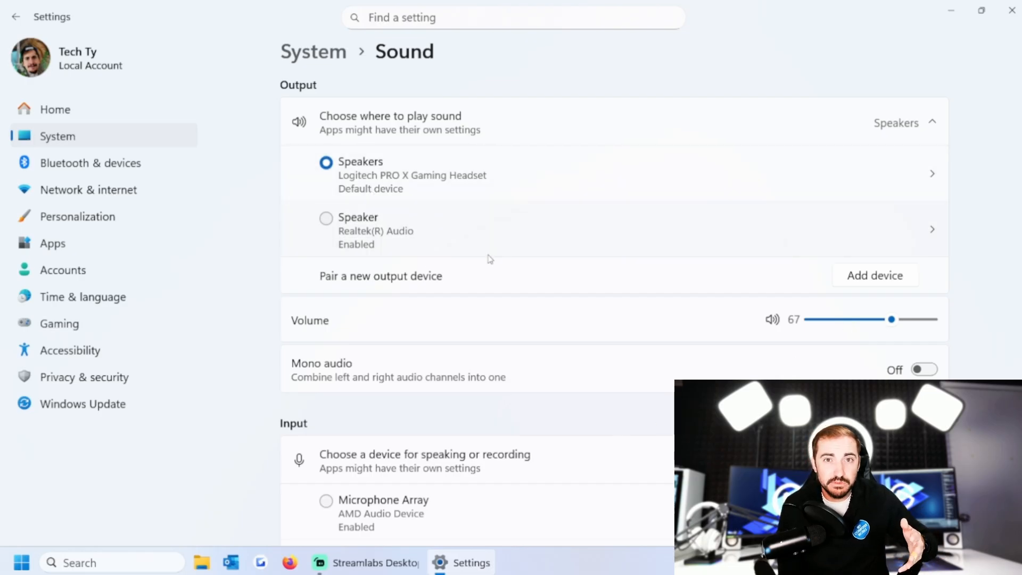
{"action": "scroll", "scroll_direction": "down", "scroll_amount": 3}
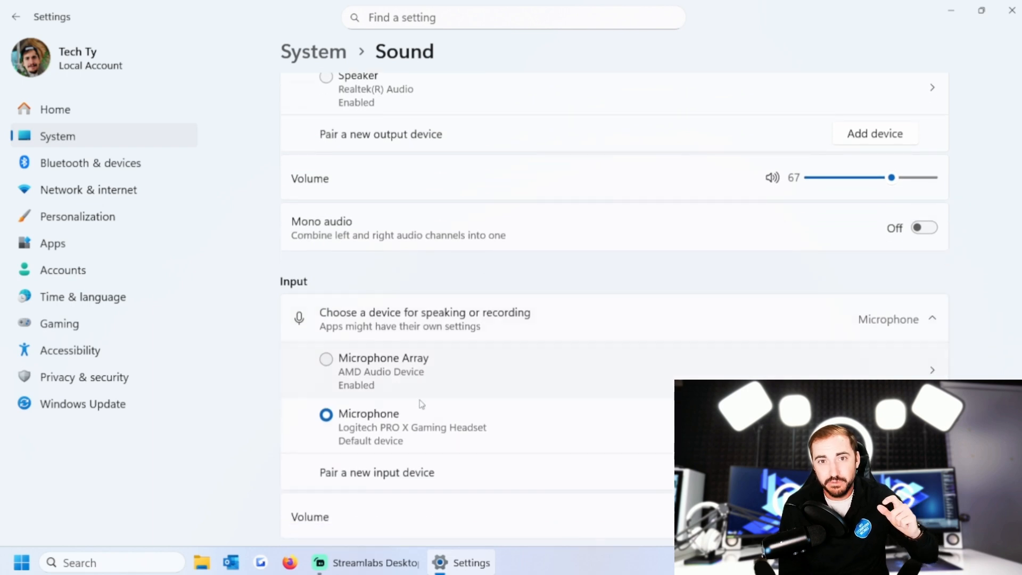
{"action": "scroll", "scroll_direction": "up", "scroll_amount": 3}
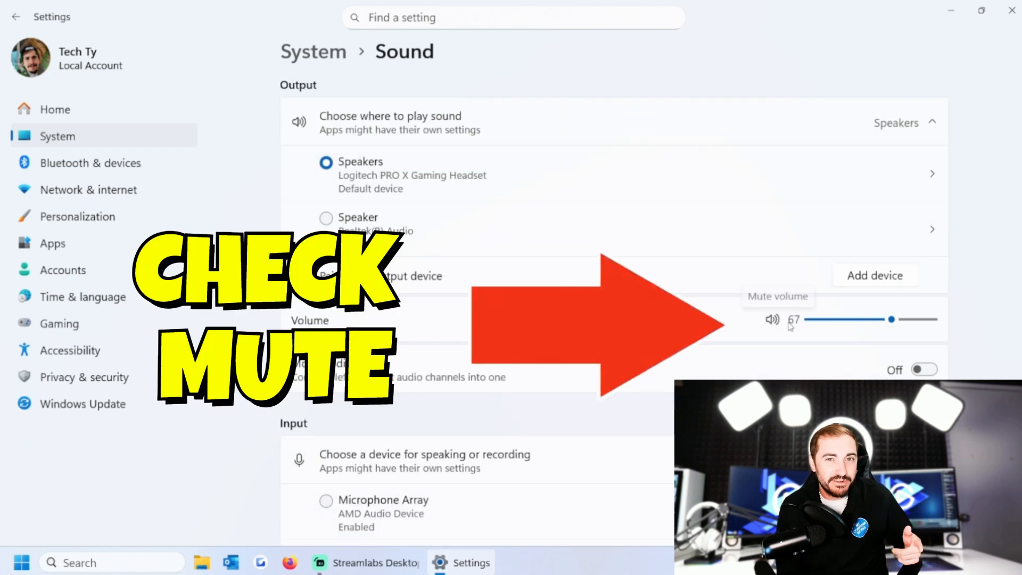
Mute and unmute the output volume, then toggle the microphone's mute.
{"action": "left_click", "coordinate": [772, 319]}
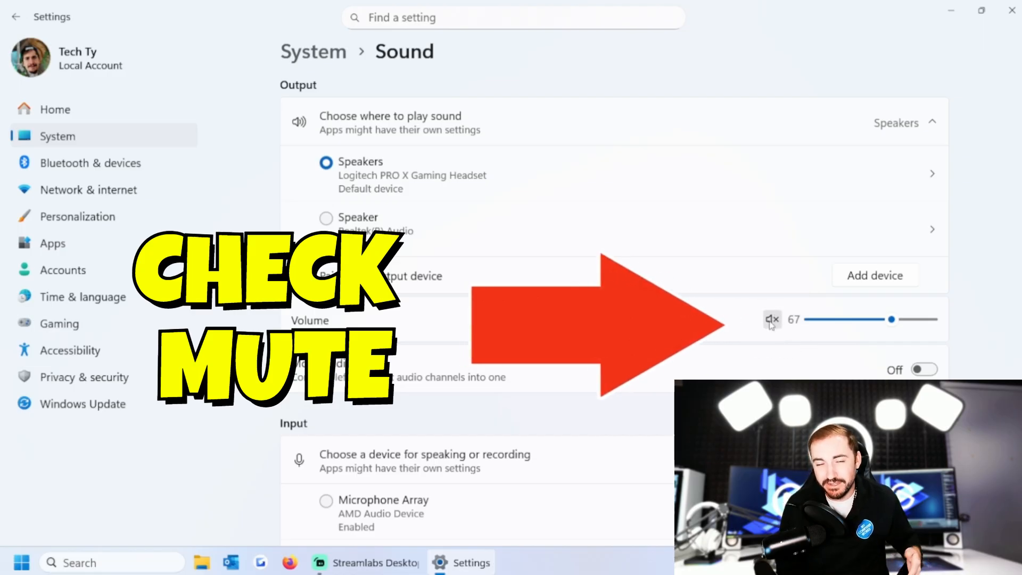
{"action": "left_click", "coordinate": [772, 320]}
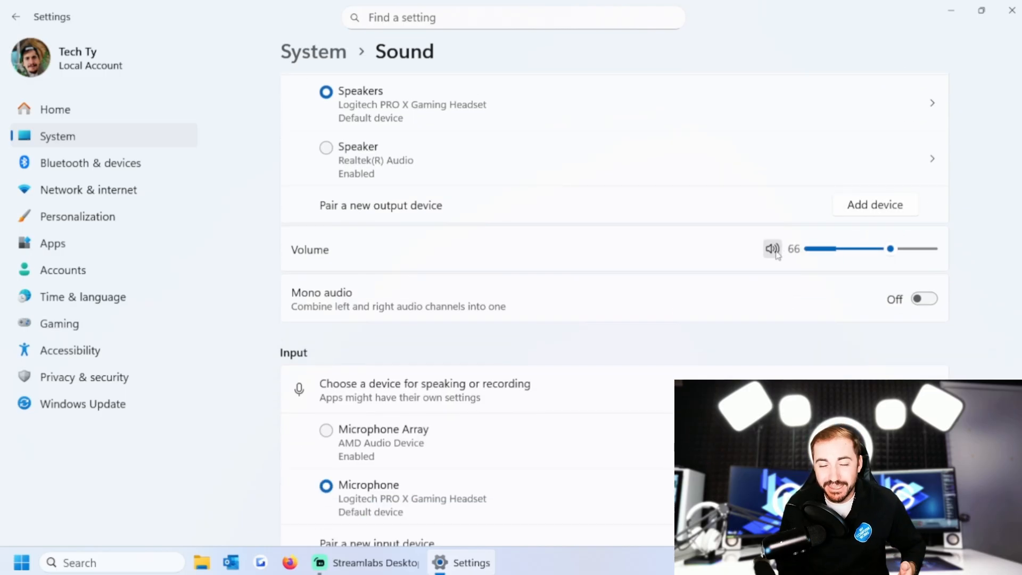
{"action": "scroll", "scroll_direction": "down", "scroll_amount": 3}
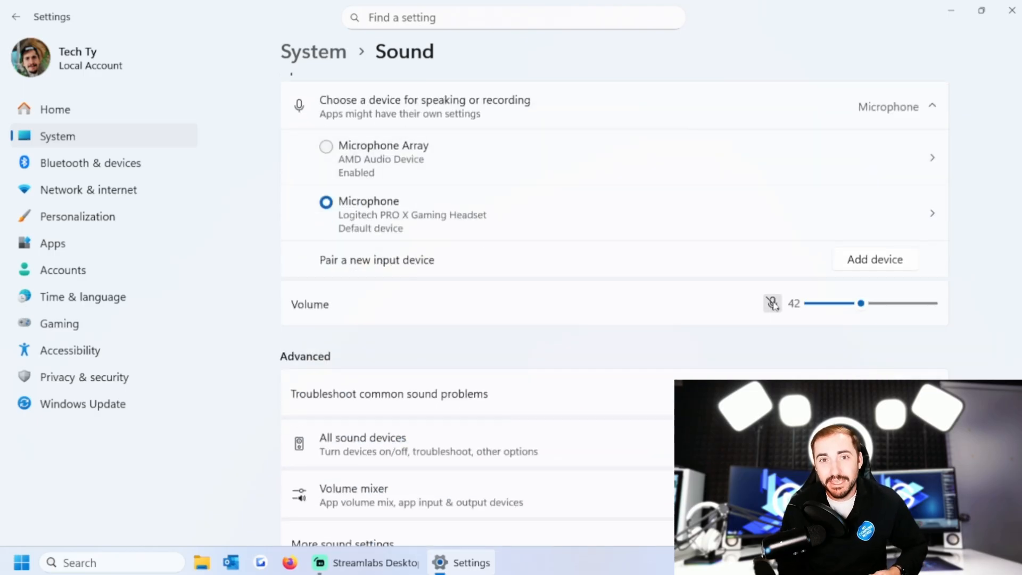
{"action": "left_click", "coordinate": [772, 303]}
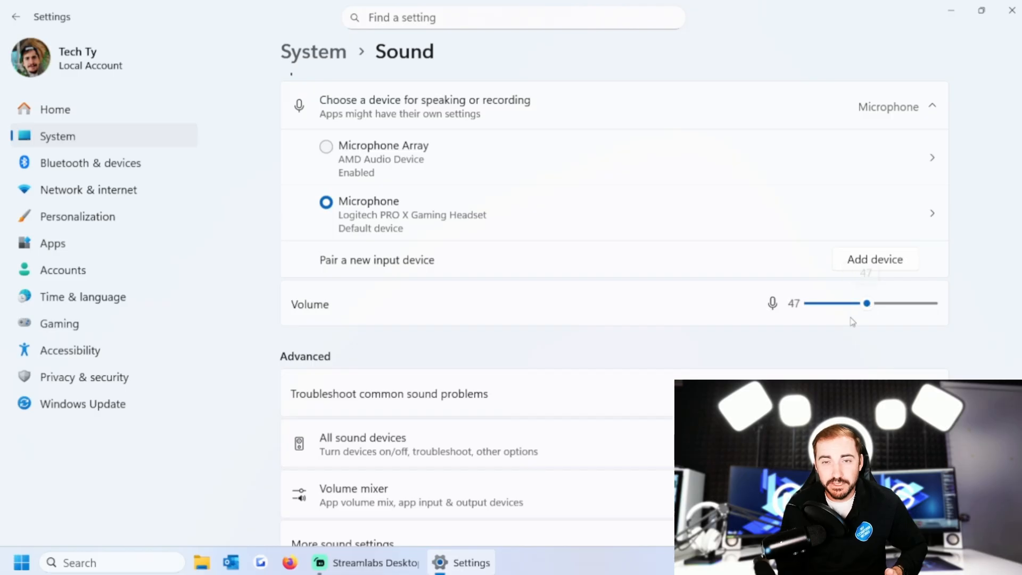
{"action": "scroll", "scroll_direction": "up", "scroll_amount": 3}
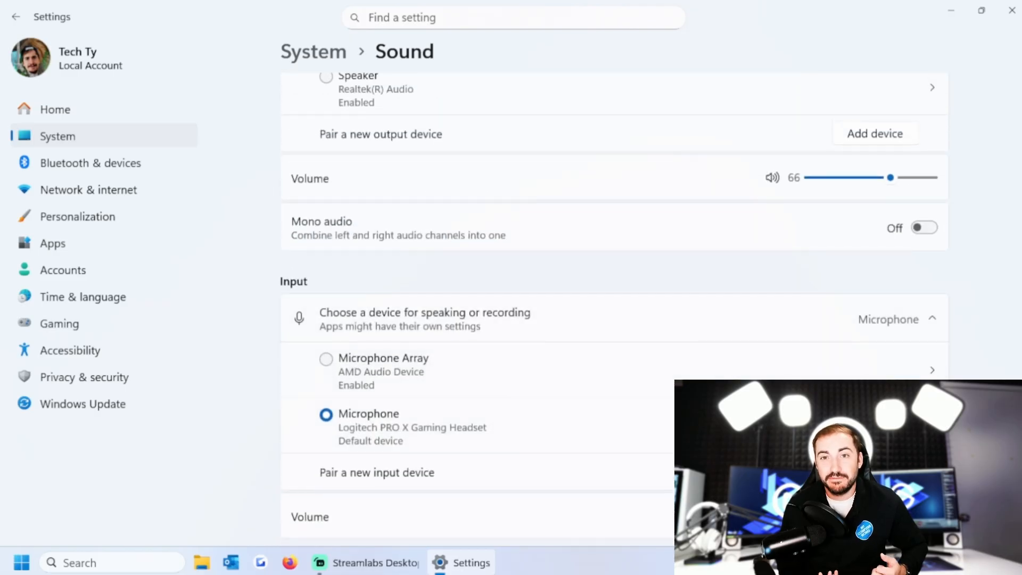
{"action": "scroll", "scroll_direction": "down", "scroll_amount": 3}
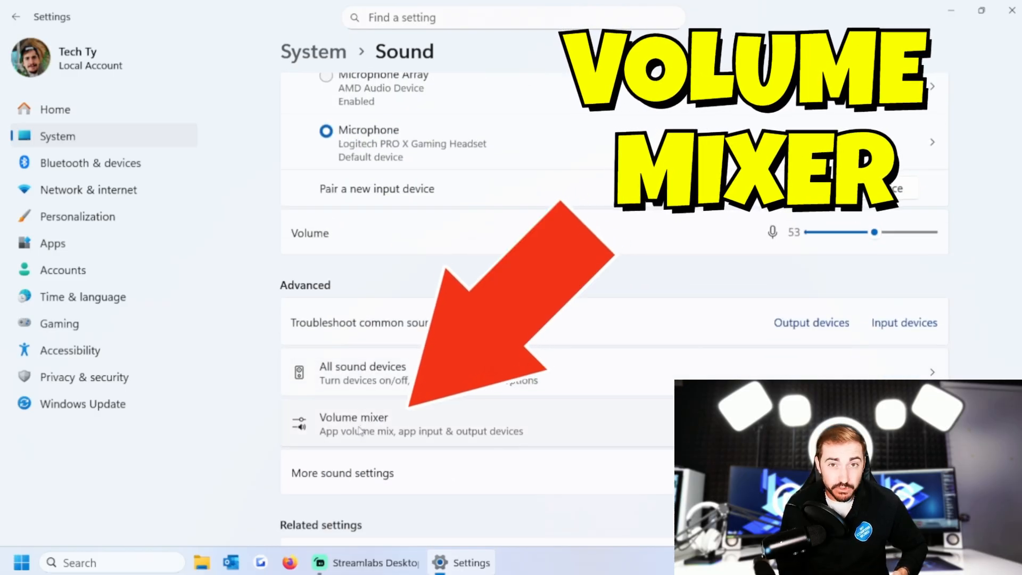
Open the Volume mixer and expand System sounds to show its output and input devices.
{"action": "left_click", "coordinate": [354, 424]}
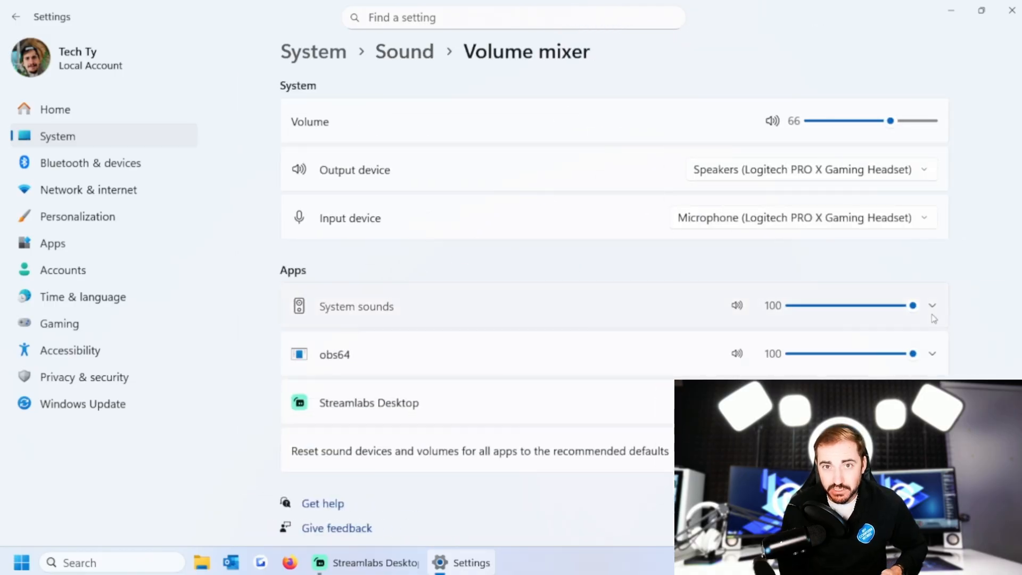
{"action": "left_click", "coordinate": [933, 305]}
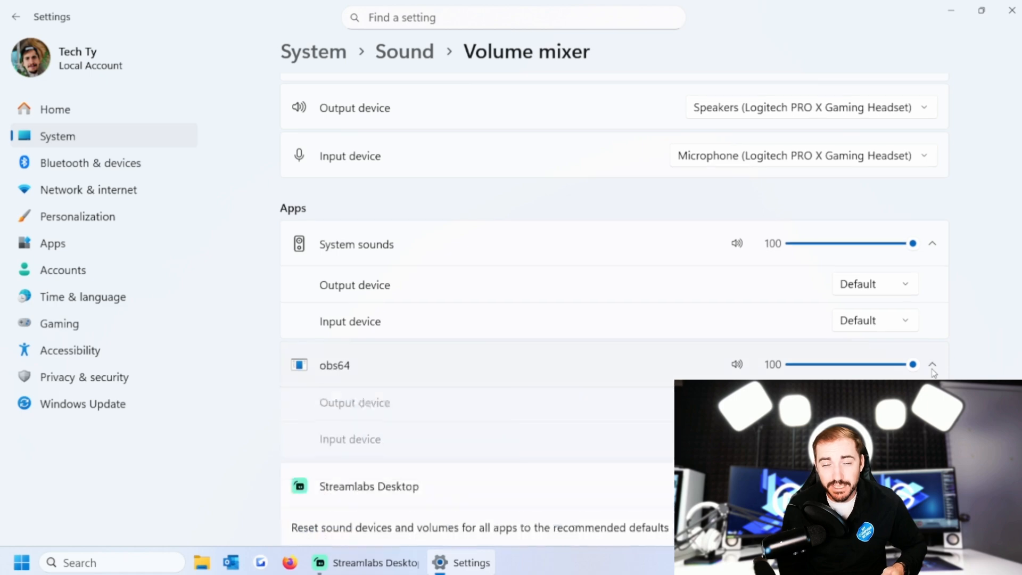
{"action": "scroll", "scroll_direction": "down", "scroll_amount": 3}
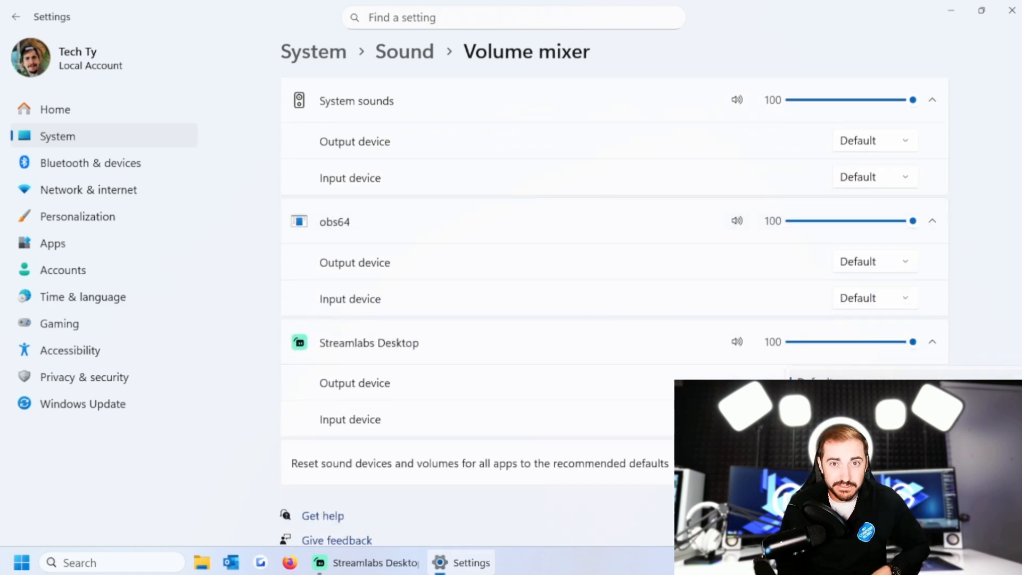
{"action": "scroll", "scroll_direction": "up", "scroll_amount": 3}
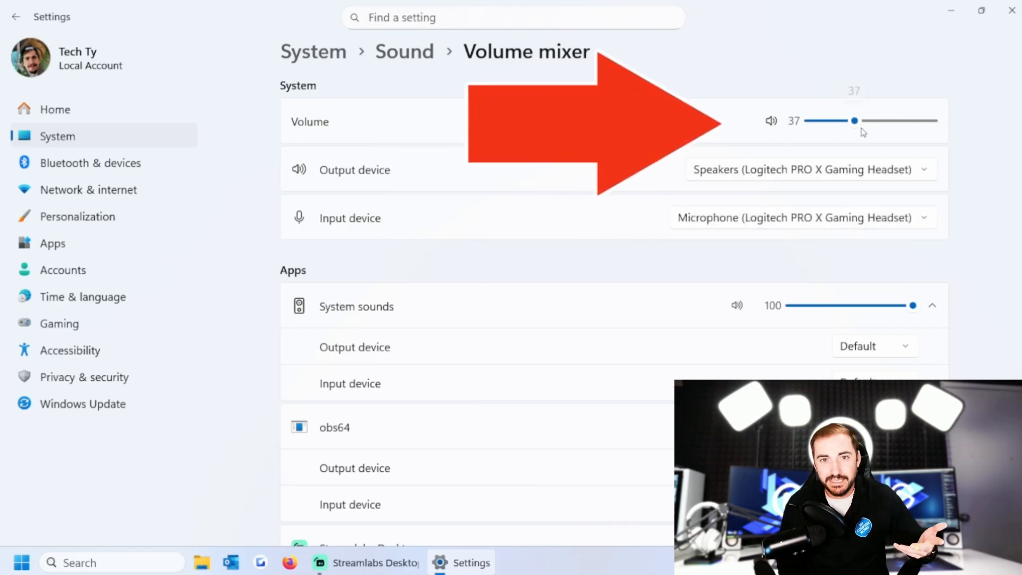
{"action": "scroll", "scroll_direction": "down", "scroll_amount": 3}
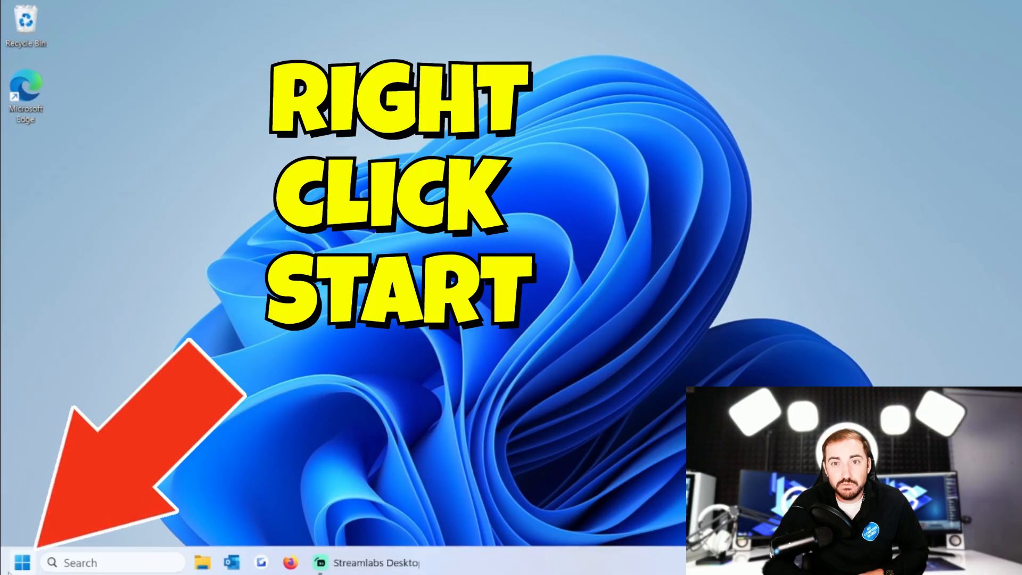
Bring up the Start quick-link menu listing Device Manager.
{"action": "right_click", "coordinate": [12, 561]}
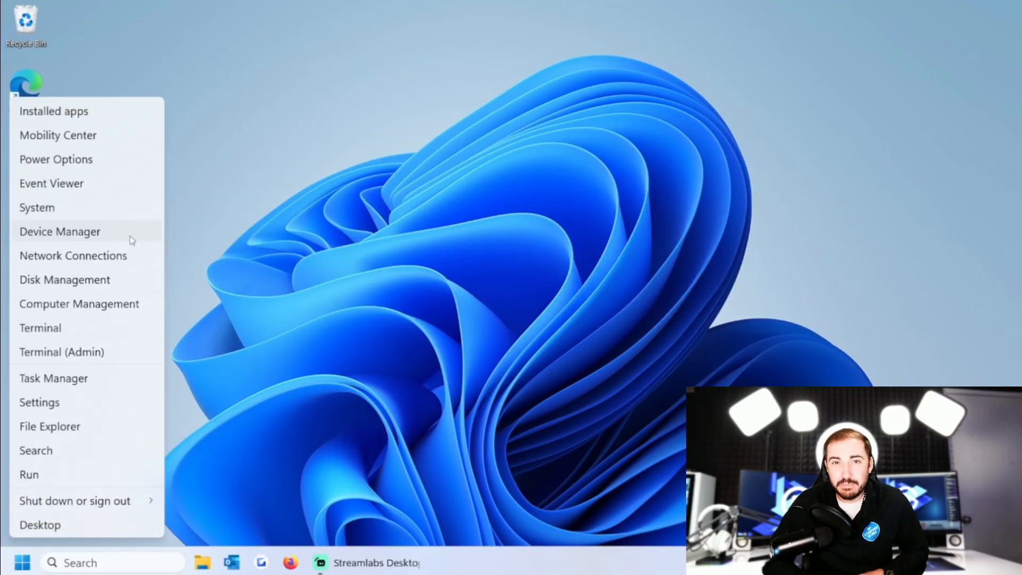
In Device Manager, expand Sound, video and game controllers and right-click VIZIO SB2021n.
{"action": "left_click", "coordinate": [60, 231]}
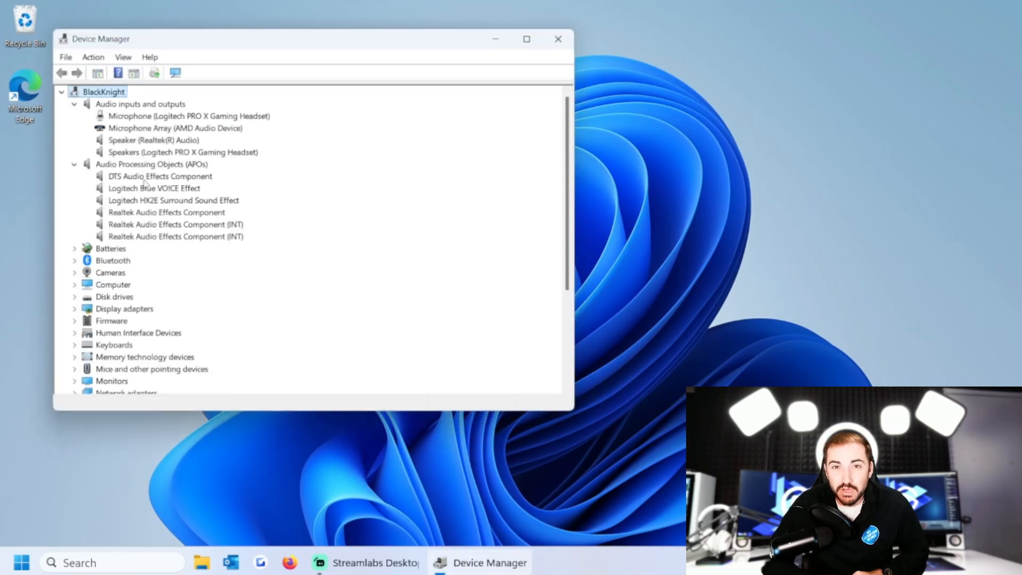
{"action": "scroll", "scroll_direction": "down", "scroll_amount": 3}
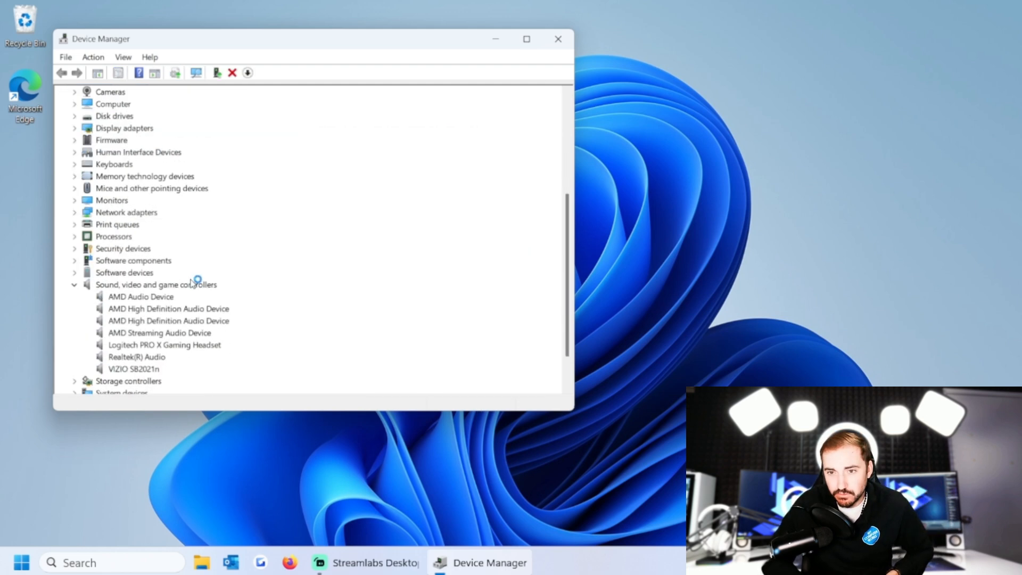
{"action": "left_click", "coordinate": [133, 369]}
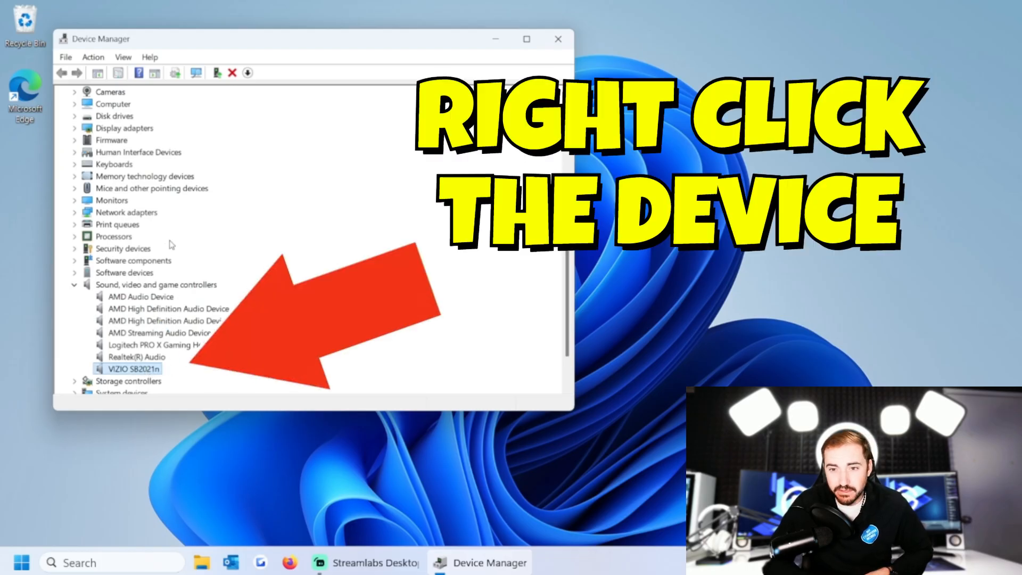
{"action": "right_click", "coordinate": [133, 368]}
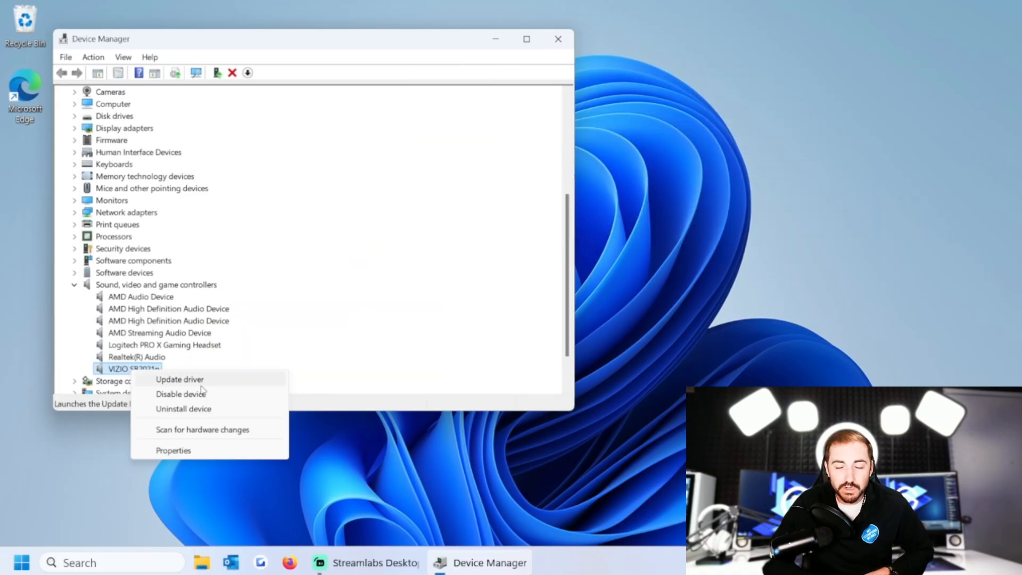
{"action": "mouse_move", "coordinate": [228, 383]}
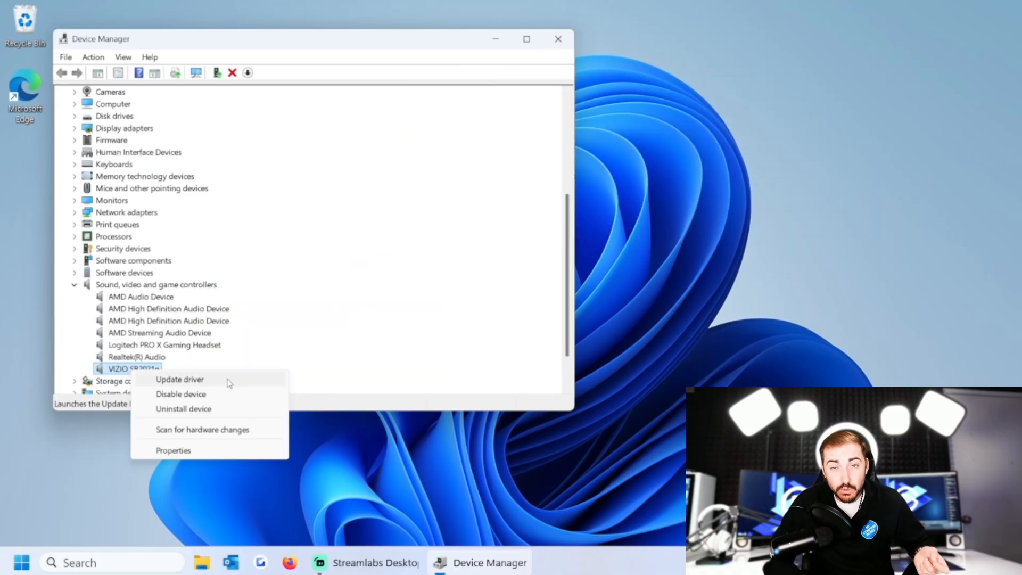
Search automatically for VIZIO SB2021n drivers and dismiss the 'best drivers installed' result.
{"action": "left_click", "coordinate": [180, 380]}
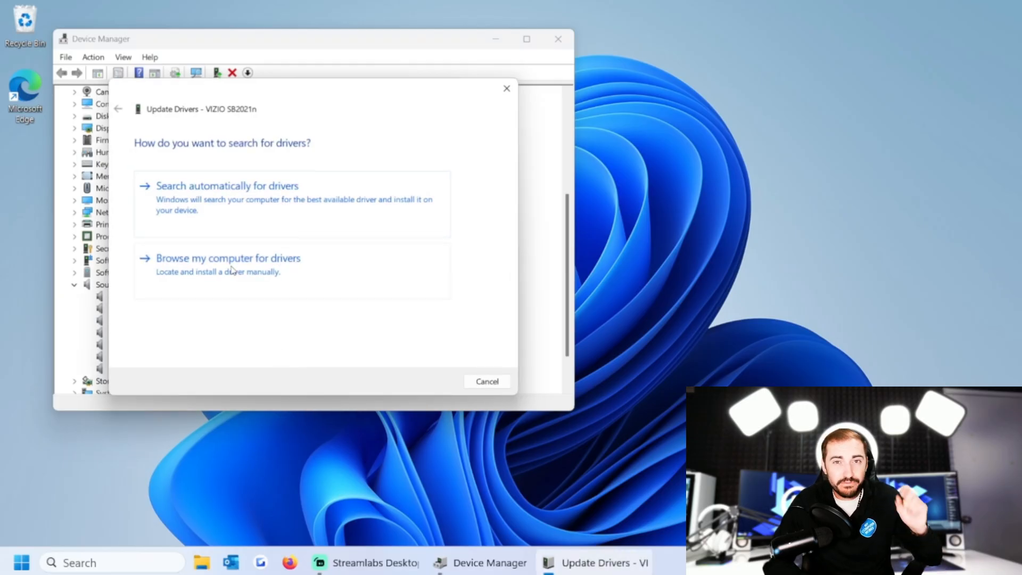
{"action": "left_click", "coordinate": [226, 186]}
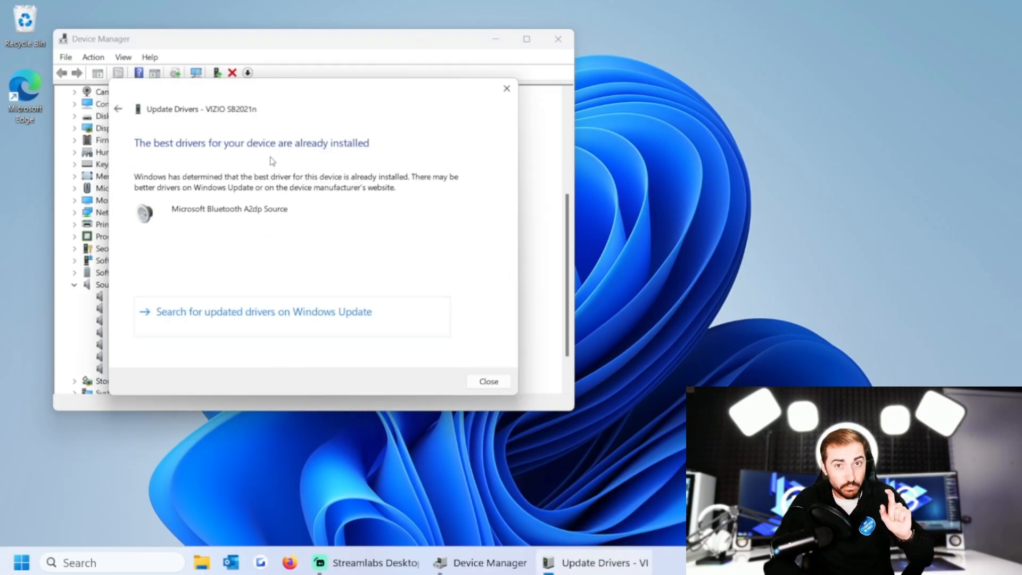
{"action": "mouse_move", "coordinate": [493, 396]}
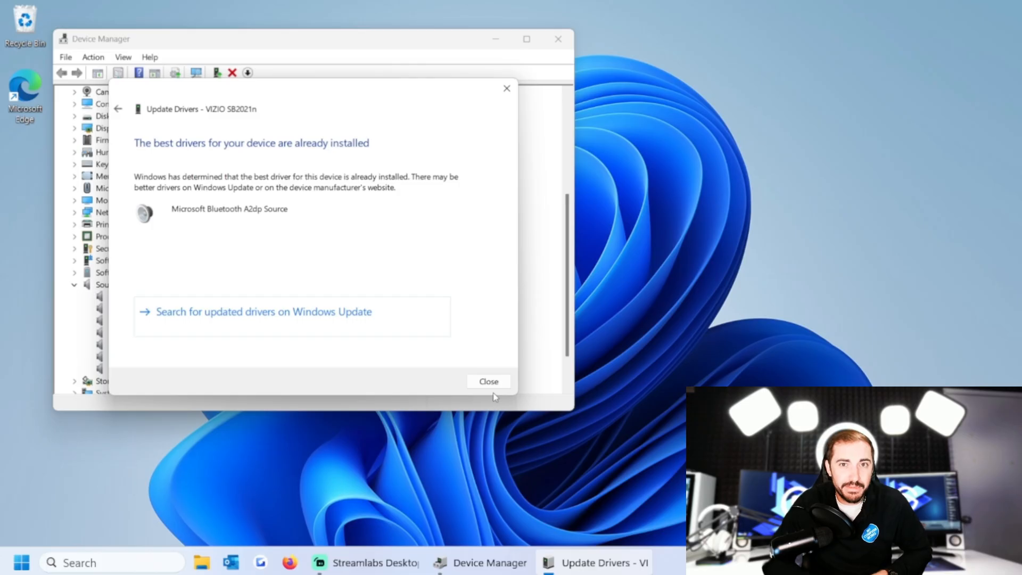
{"action": "left_click", "coordinate": [488, 381]}
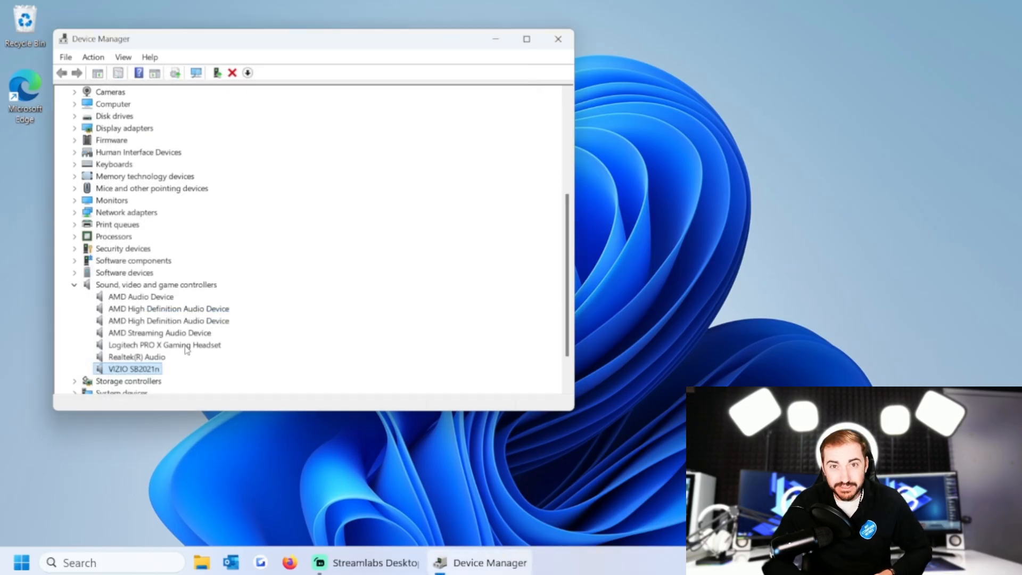
{"action": "mouse_move", "coordinate": [329, 382]}
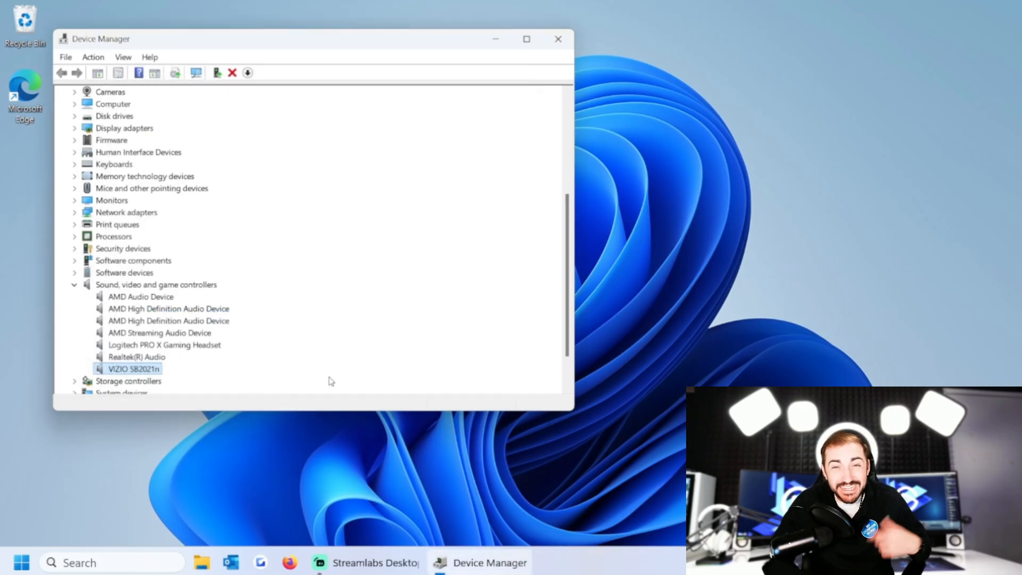
{"action": "mouse_move", "coordinate": [74, 349]}
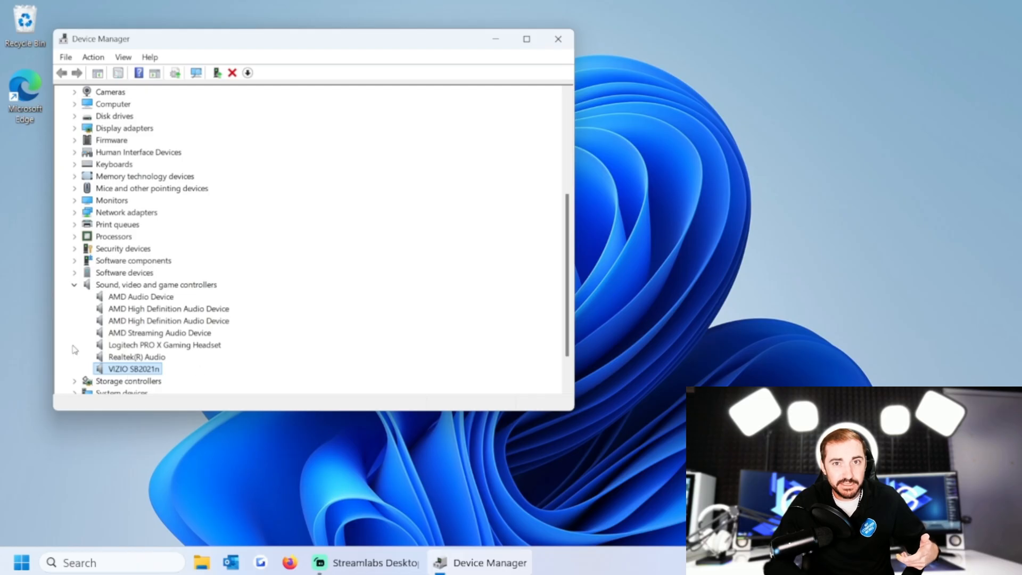
{"action": "mouse_move", "coordinate": [233, 73]}
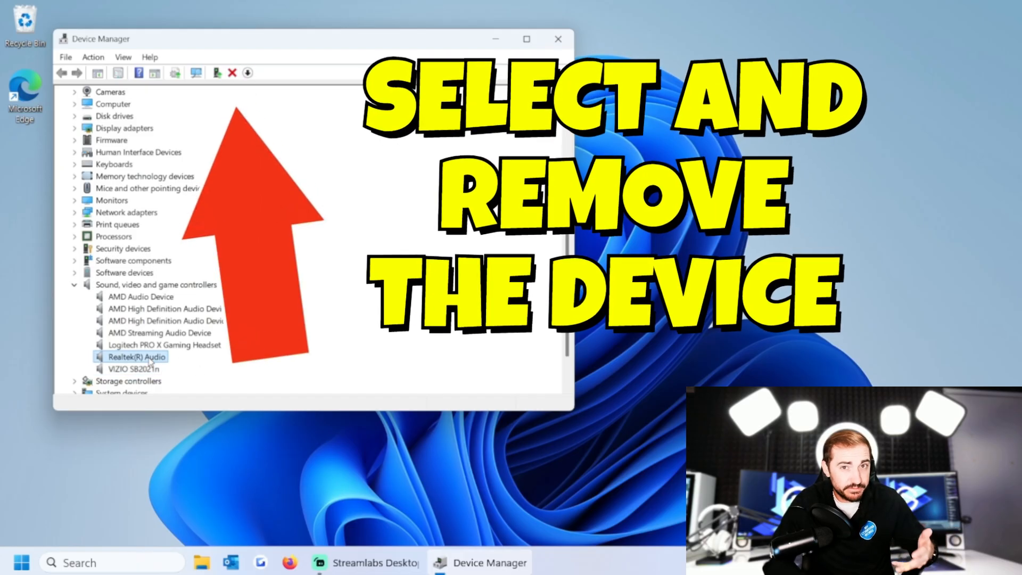
Uninstall VIZIO SB2021n, confirm its removal from sound controllers, and close Device Manager.
{"action": "left_click", "coordinate": [130, 369]}
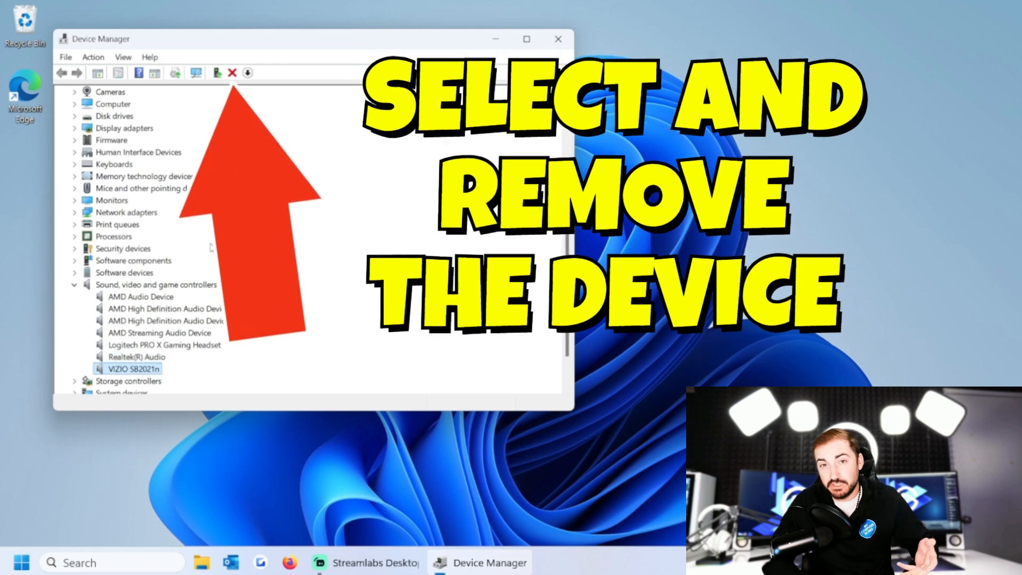
{"action": "left_click", "coordinate": [232, 72]}
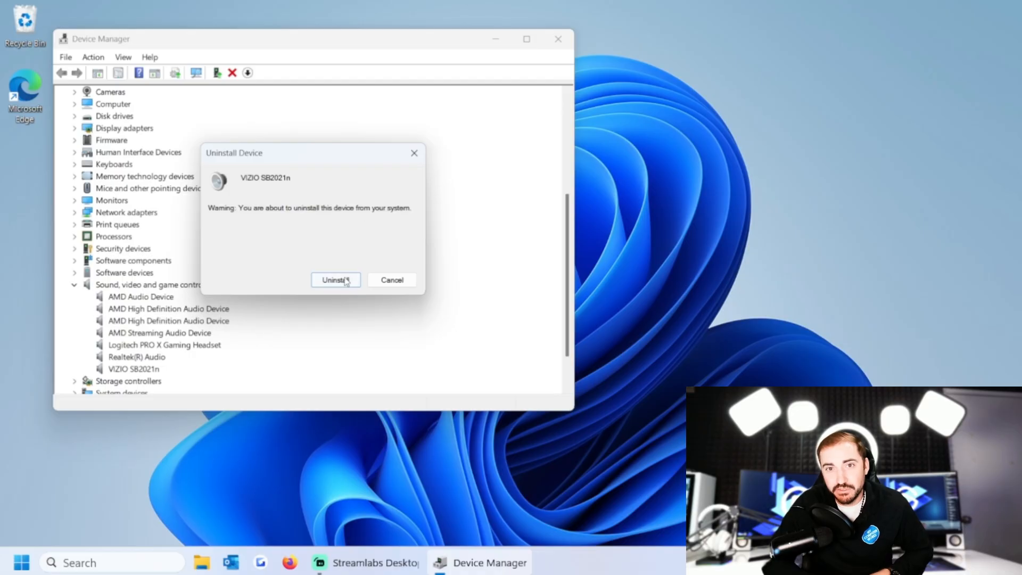
{"action": "left_click", "coordinate": [333, 280]}
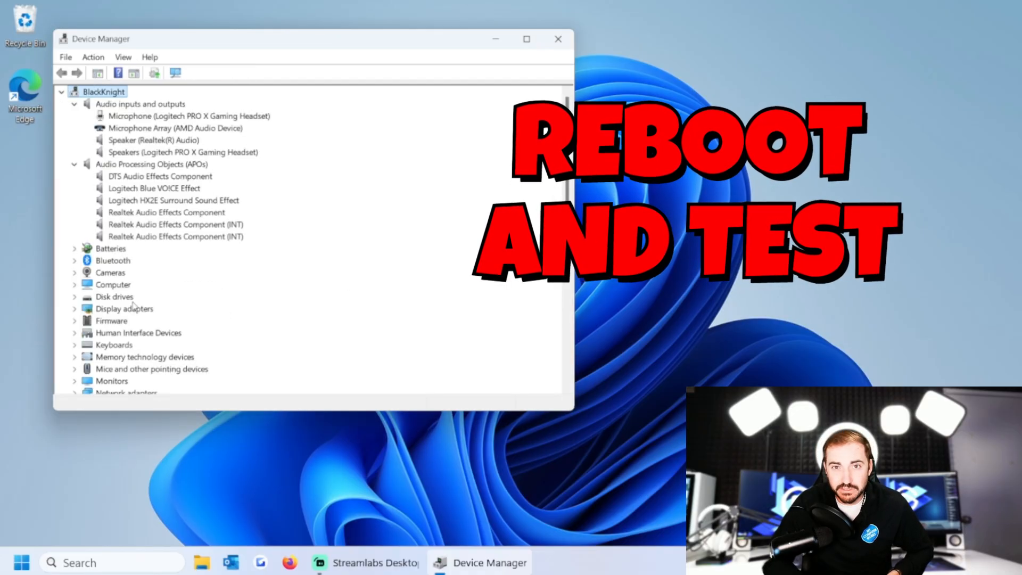
{"action": "scroll", "scroll_direction": "down", "scroll_amount": 3}
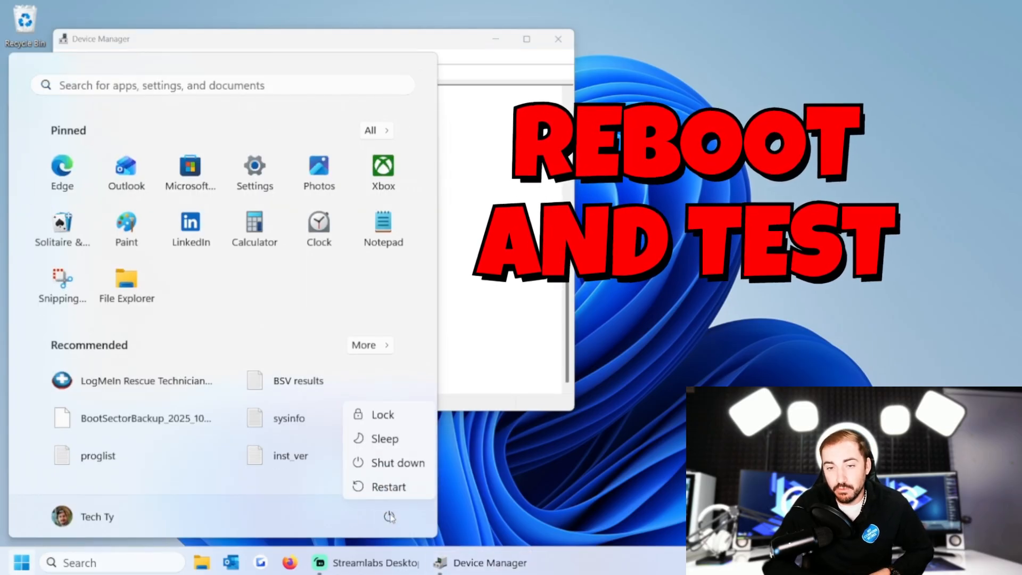
{"action": "mouse_move", "coordinate": [388, 486]}
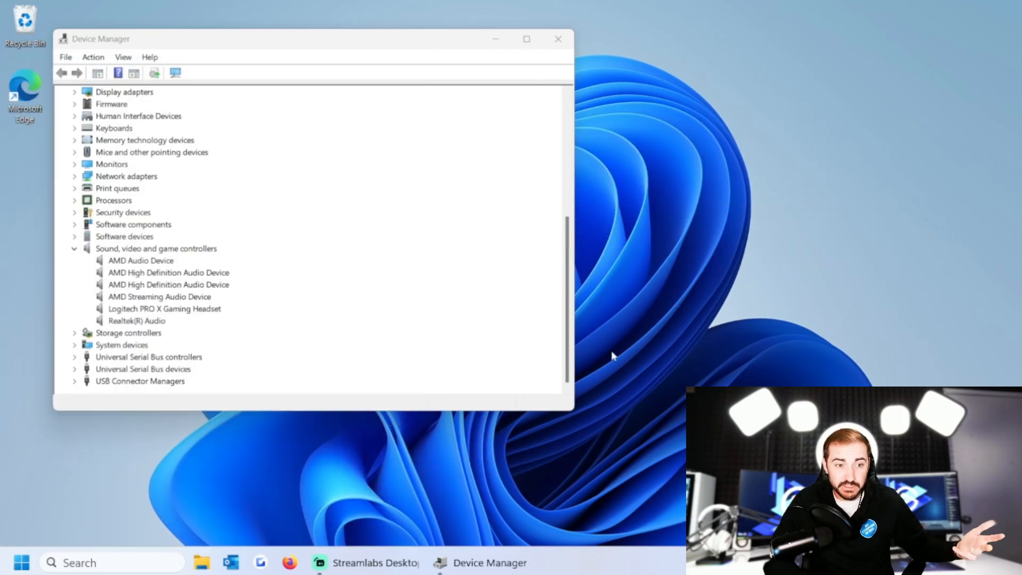
{"action": "scroll", "scroll_direction": "up", "scroll_amount": 3}
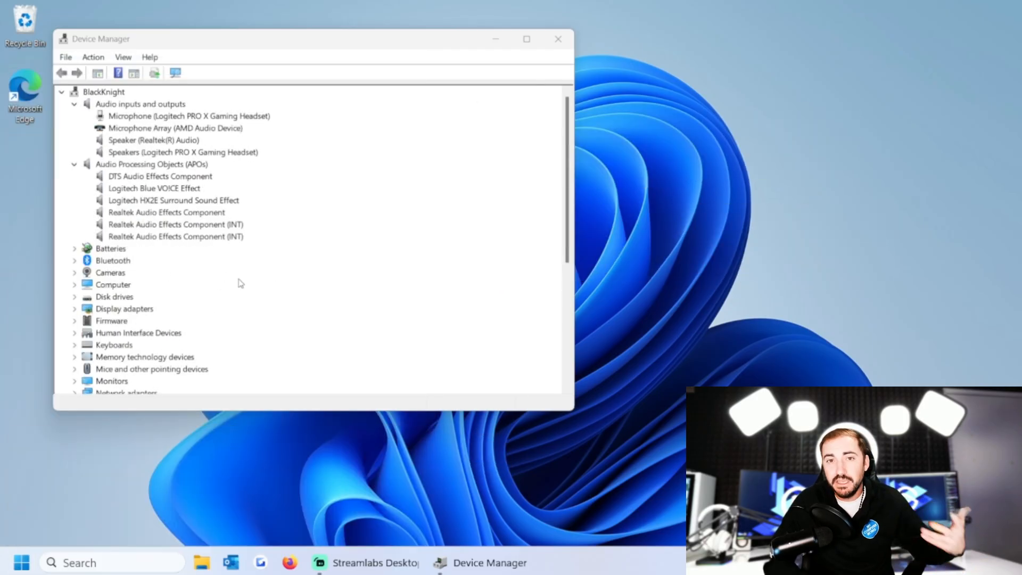
{"action": "mouse_move", "coordinate": [284, 305]}
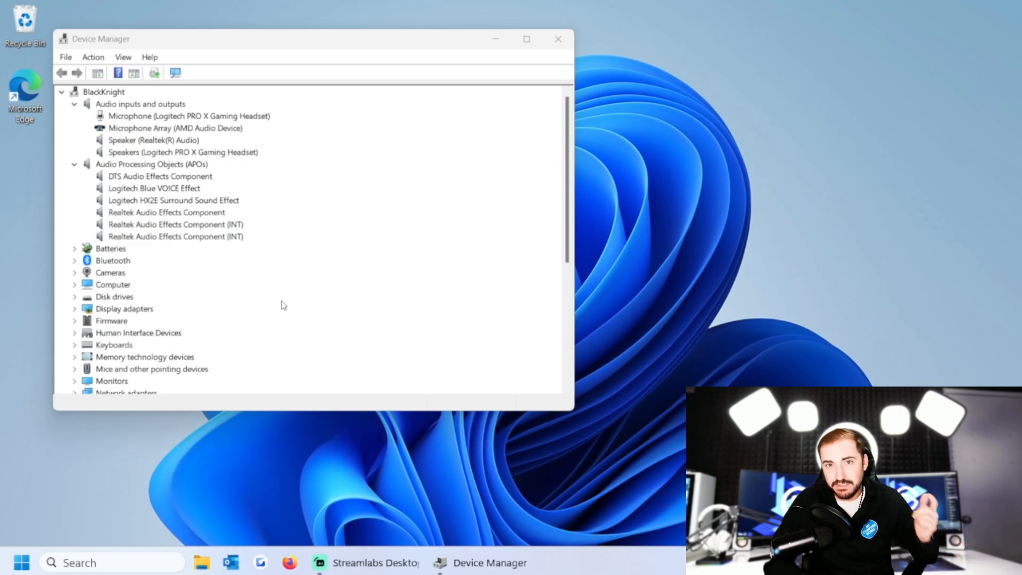
{"action": "left_click", "coordinate": [557, 39]}
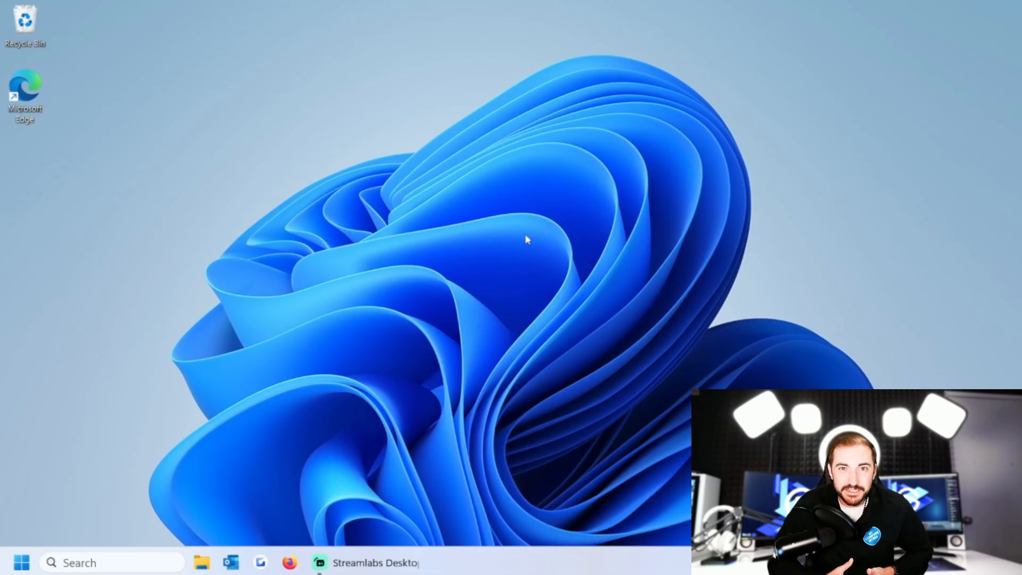
Reopen Settings from the Start menu and go to System > Sound.
{"action": "right_click", "coordinate": [21, 562]}
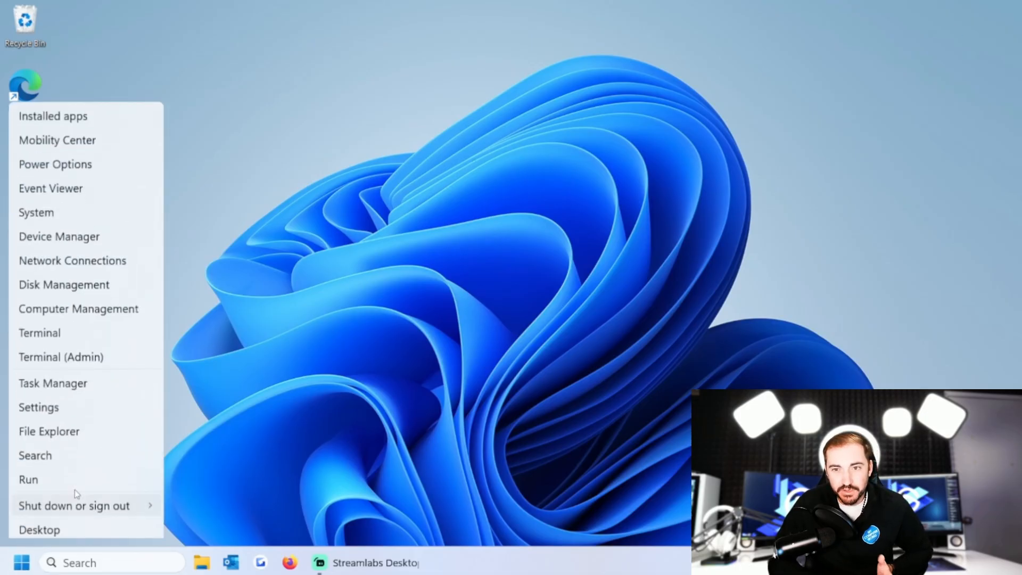
{"action": "left_click", "coordinate": [38, 407]}
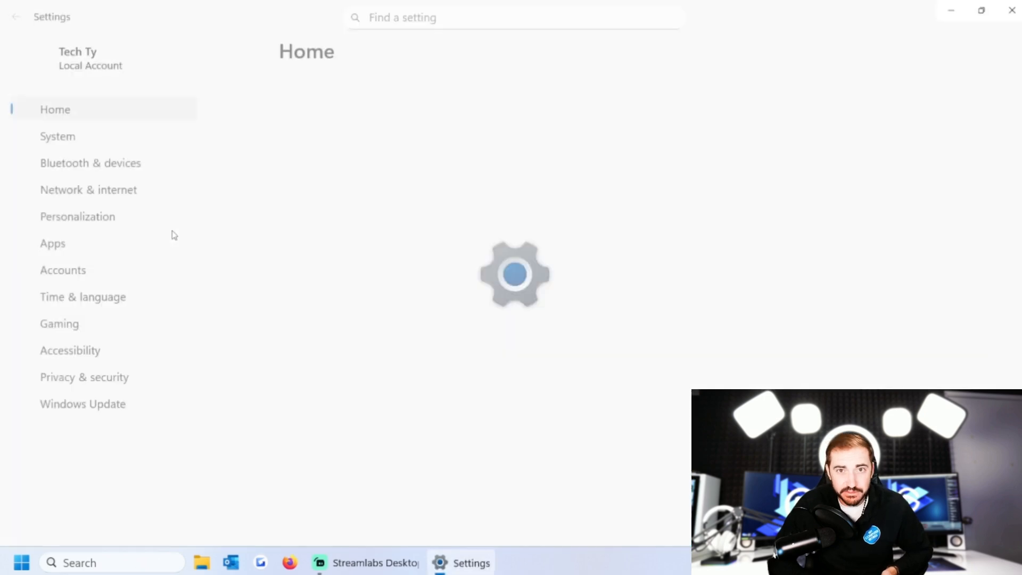
{"action": "left_click", "coordinate": [57, 137]}
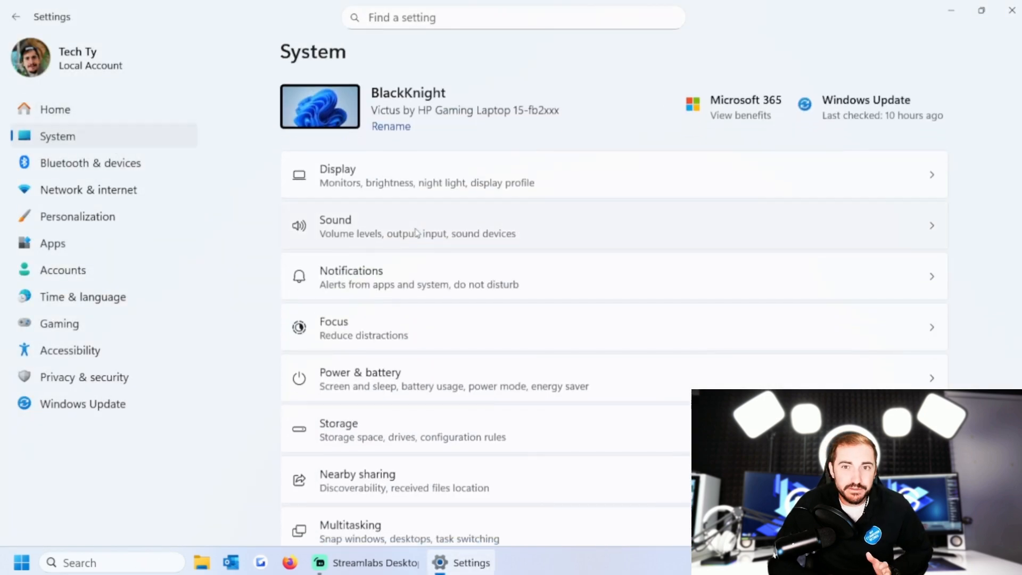
{"action": "left_click", "coordinate": [418, 225]}
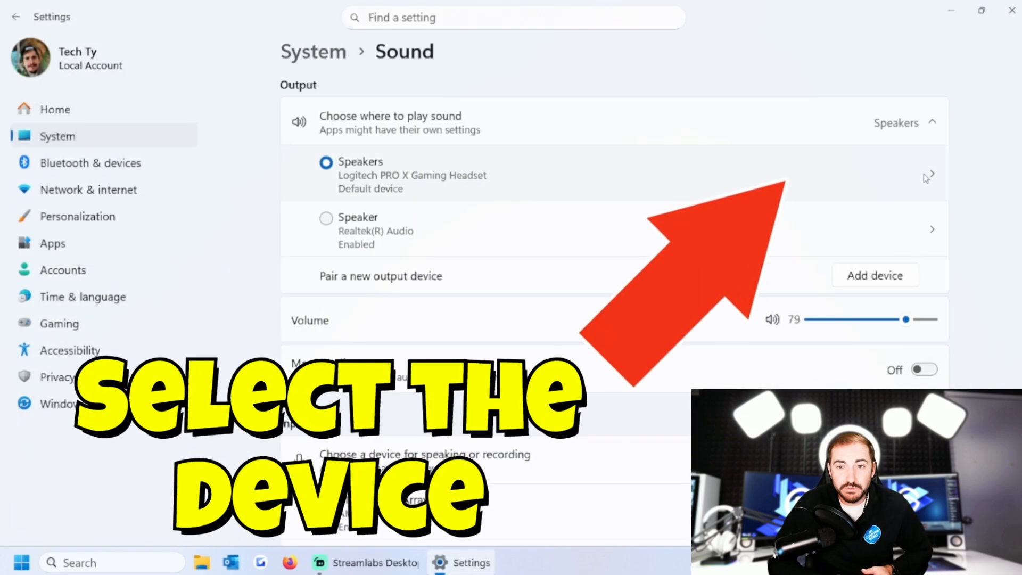
Keep the Logitech headset speaker's audio enhancements on Device Default Effects.
{"action": "left_click", "coordinate": [926, 174]}
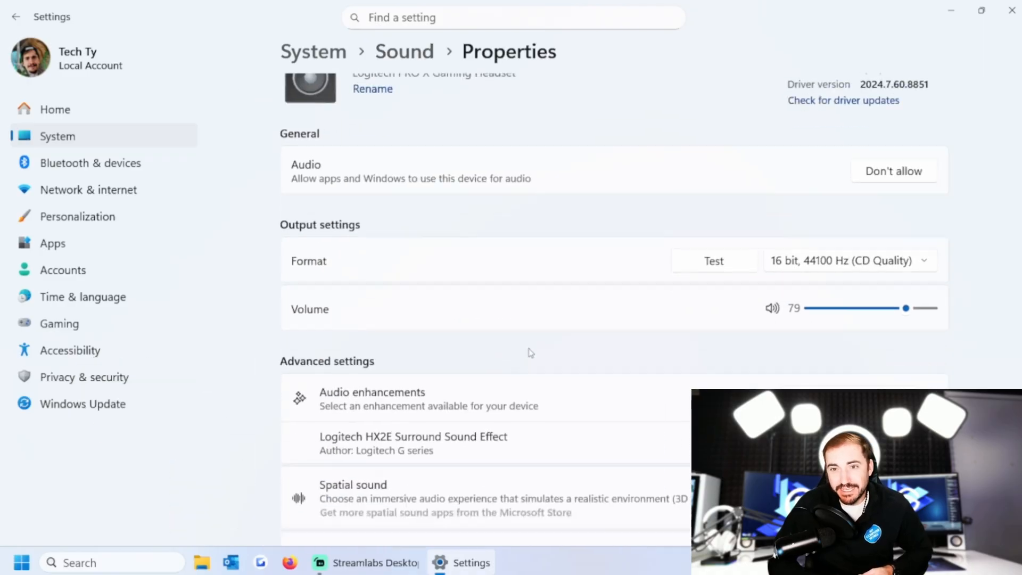
{"action": "scroll", "scroll_direction": "down", "scroll_amount": 3}
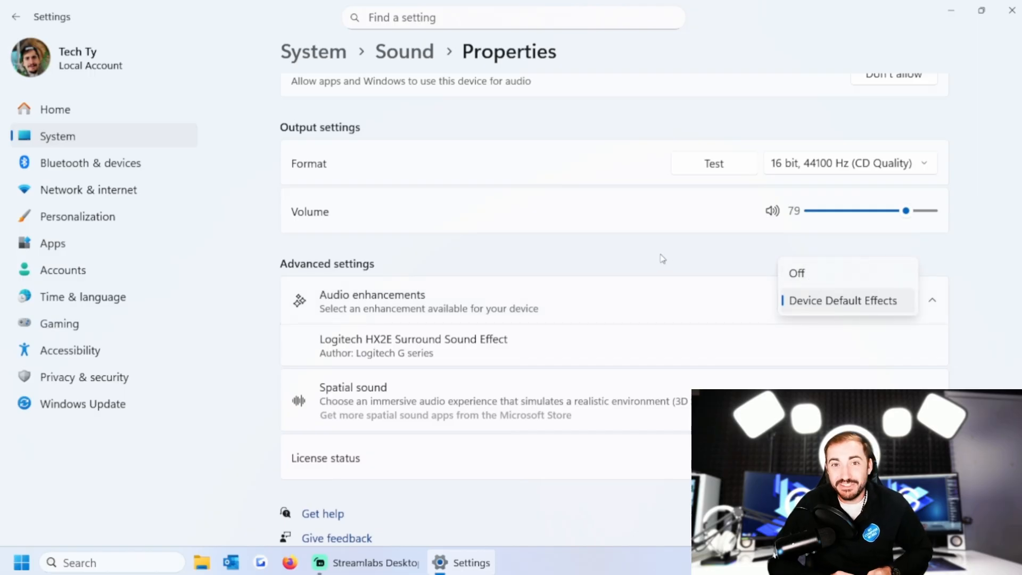
{"action": "left_click", "coordinate": [843, 301]}
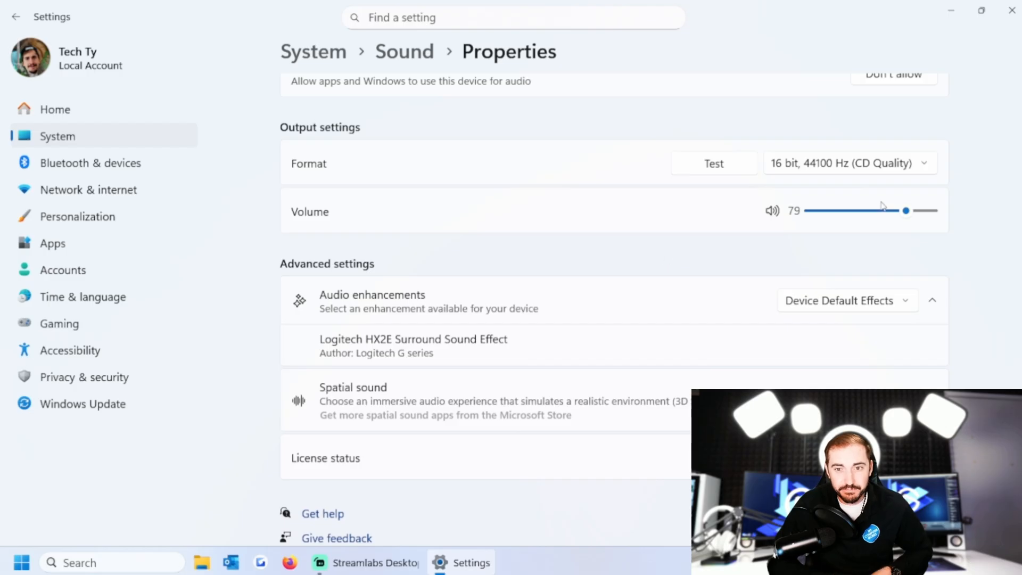
{"action": "mouse_move", "coordinate": [420, 246]}
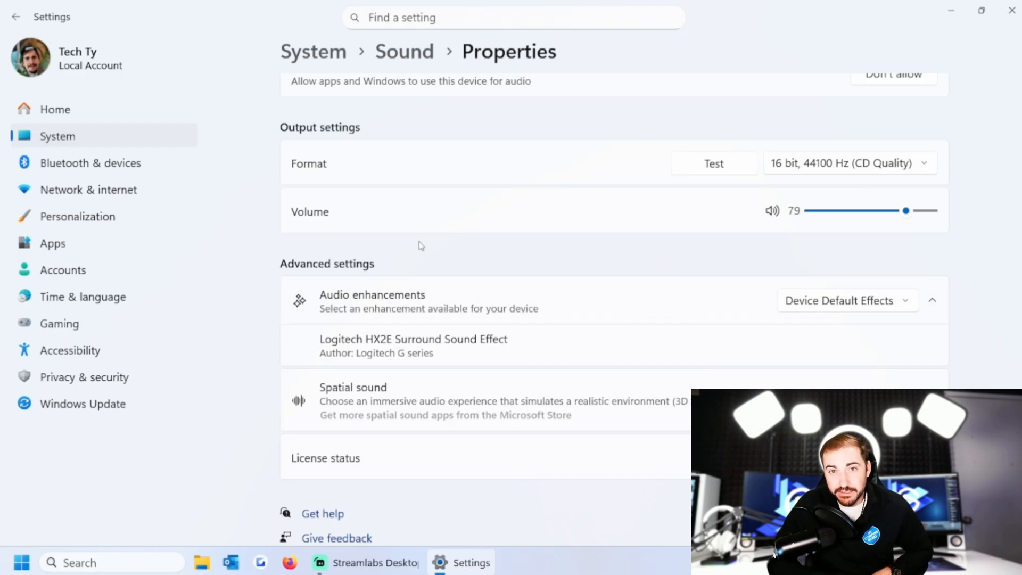
{"action": "left_click", "coordinate": [16, 16]}
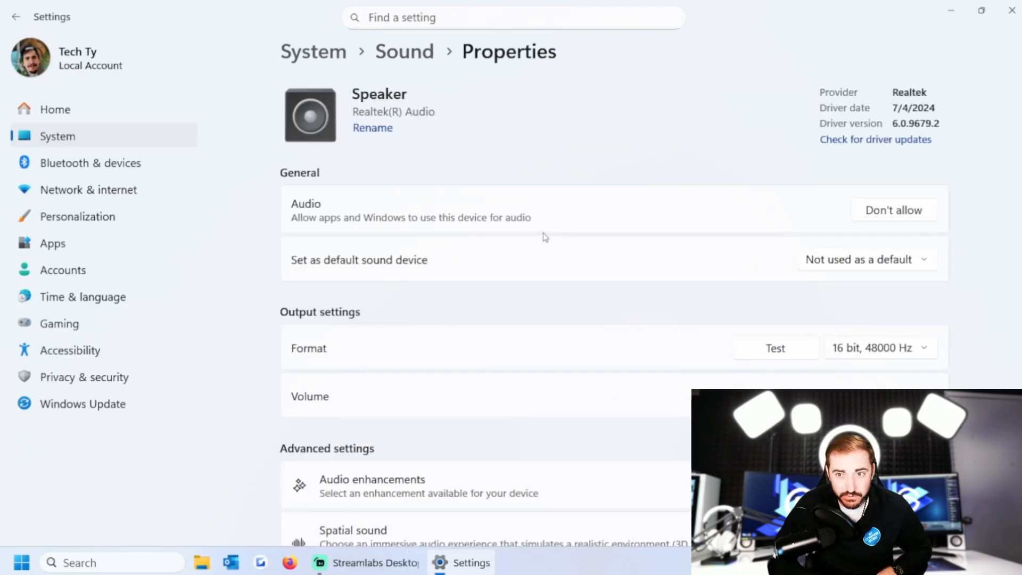
Switch the Realtek Speaker's audio enhancements to Off, then back to Device Default Effects.
{"action": "scroll", "scroll_direction": "down", "scroll_amount": 3}
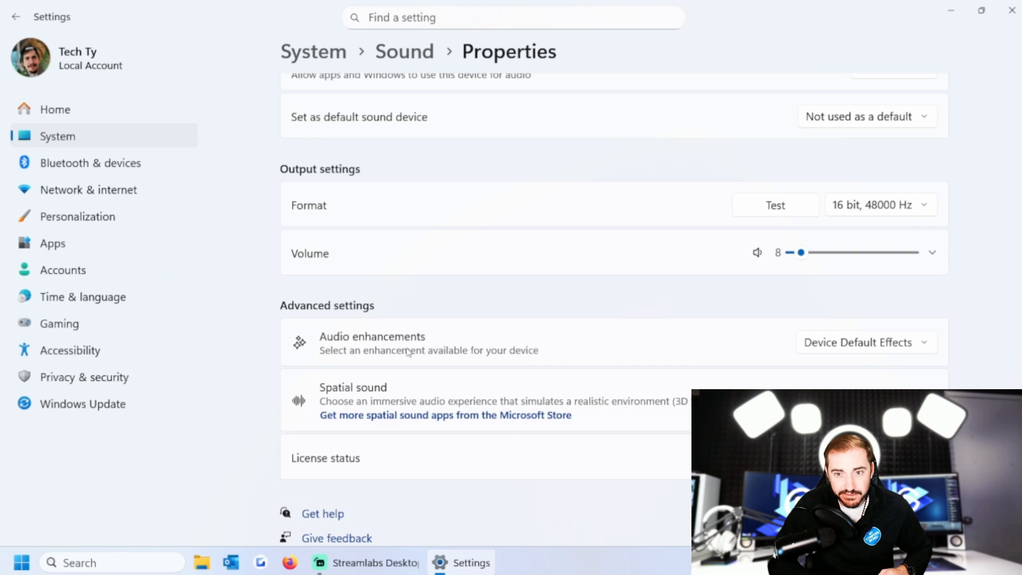
{"action": "left_click", "coordinate": [867, 342]}
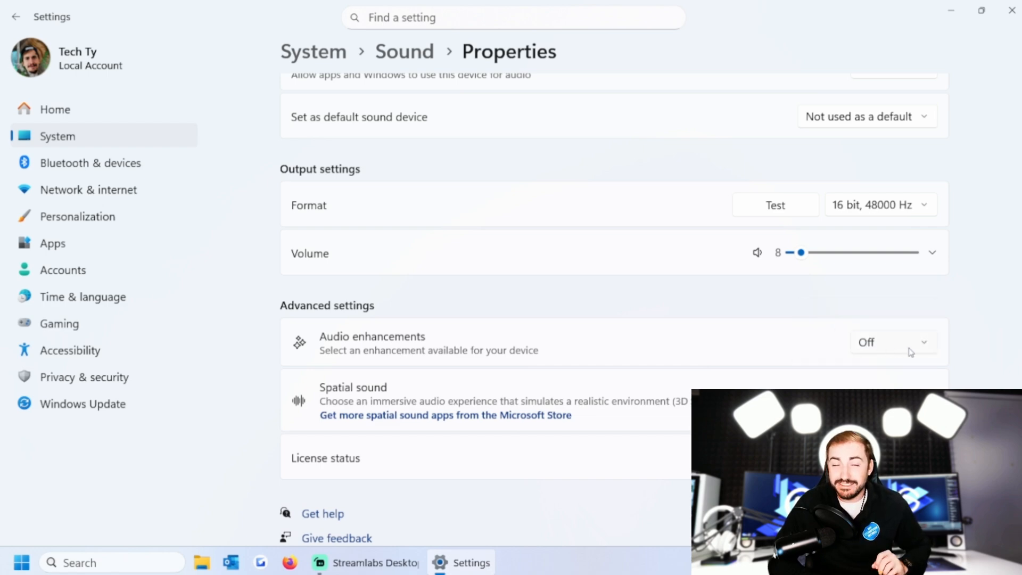
{"action": "left_click", "coordinate": [893, 342]}
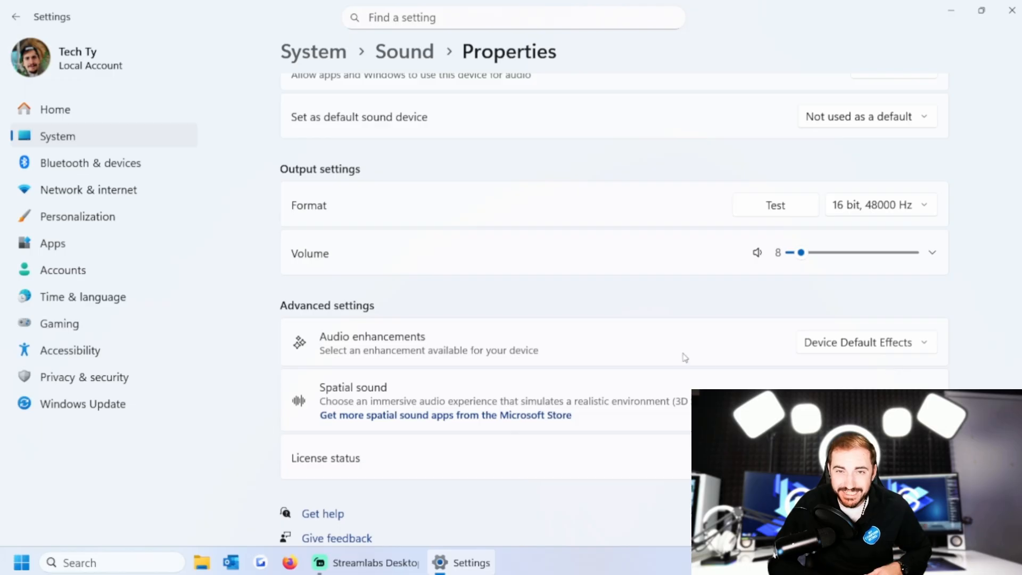
{"action": "right_click", "coordinate": [13, 562]}
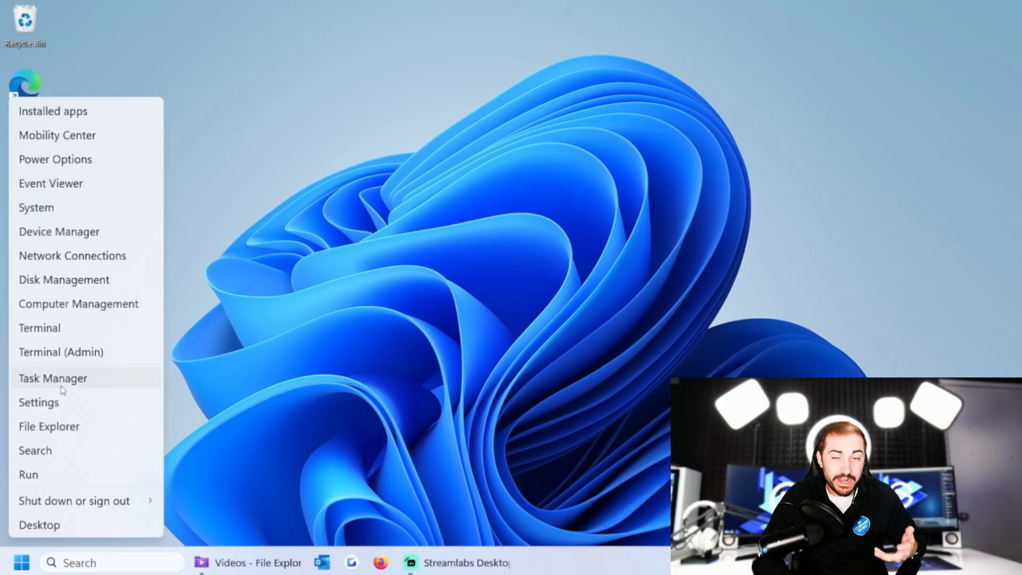
Find VIZIO SB2021n under Bluetooth & devices > Devices and attempt to connect it.
{"action": "left_click", "coordinate": [38, 403]}
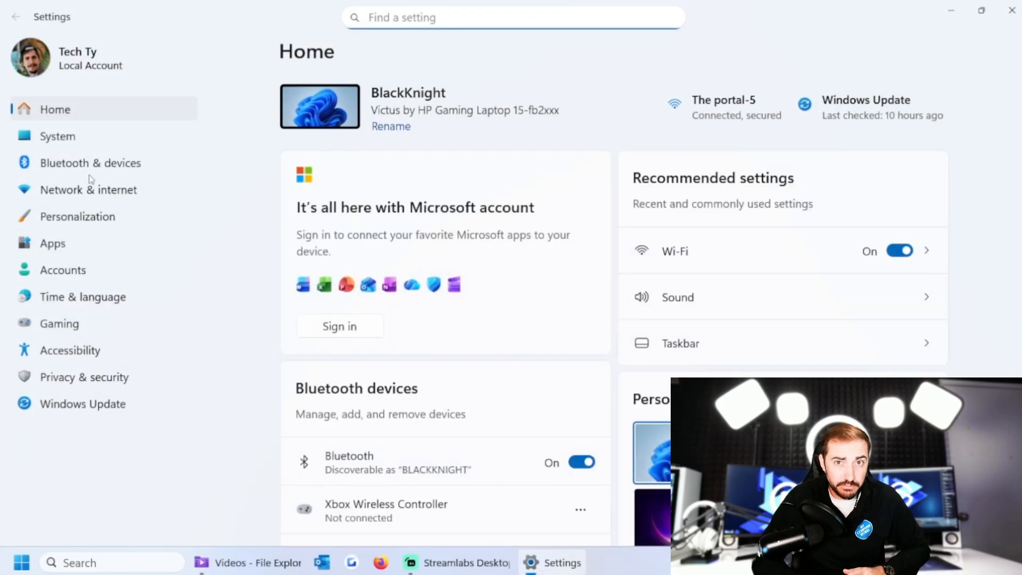
{"action": "left_click", "coordinate": [90, 162]}
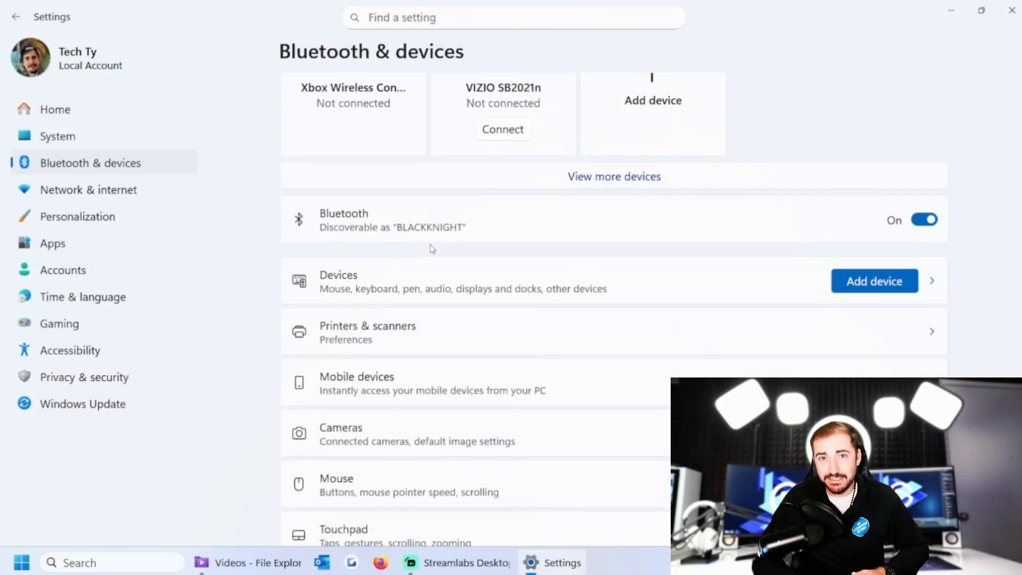
{"action": "left_click", "coordinate": [457, 281]}
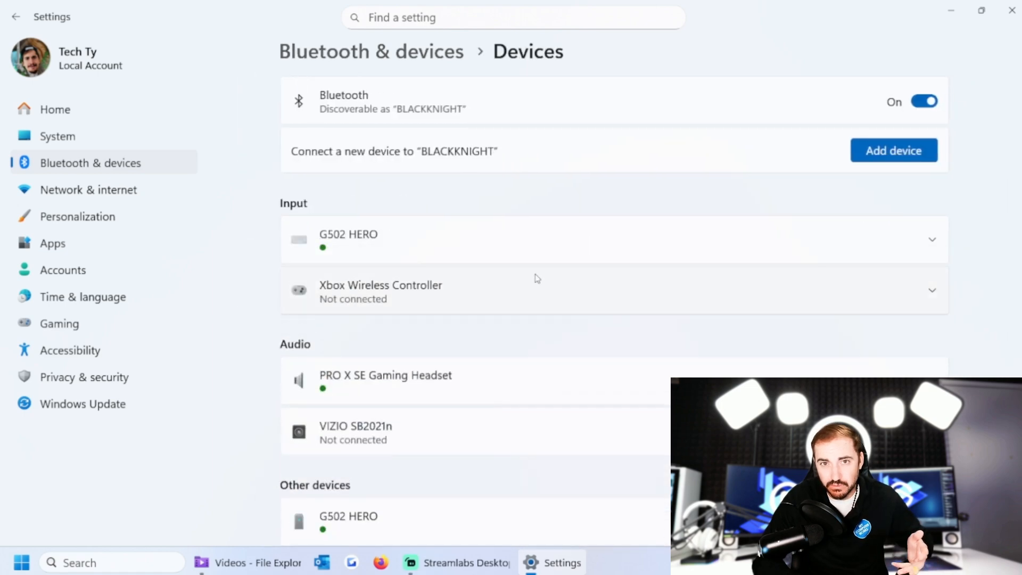
{"action": "scroll", "scroll_direction": "down", "scroll_amount": 3}
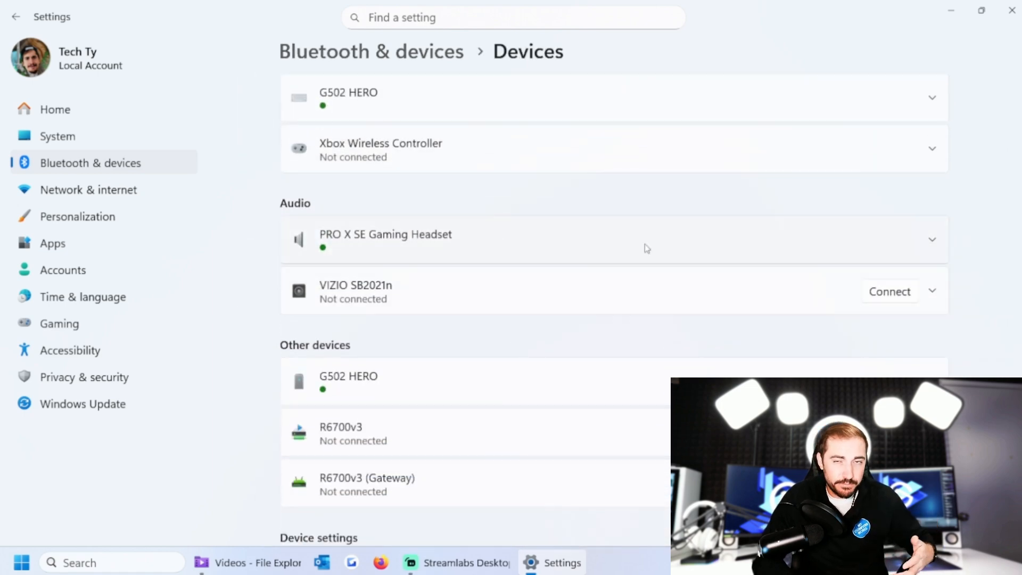
{"action": "left_click", "coordinate": [932, 291]}
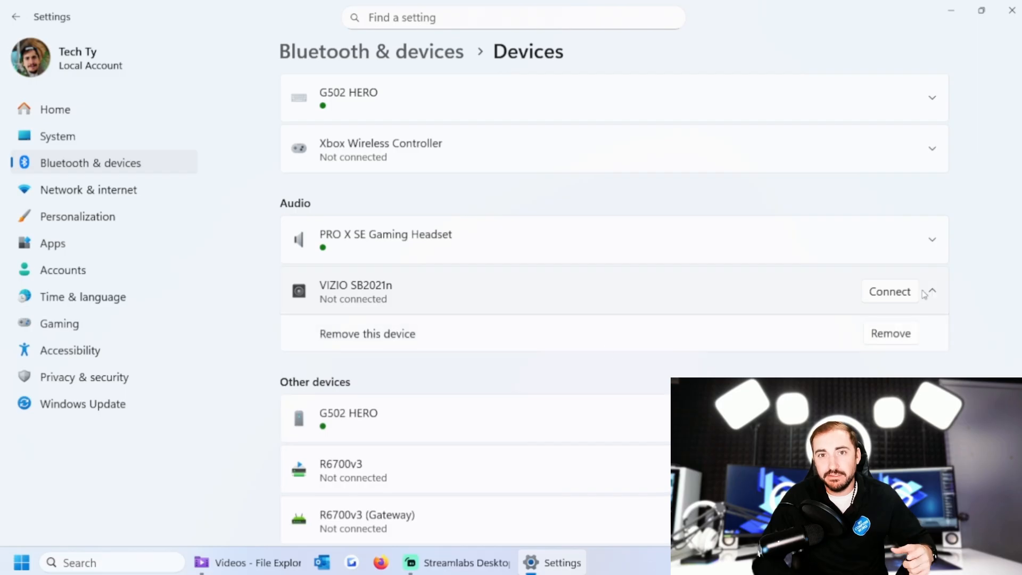
{"action": "left_click", "coordinate": [889, 291]}
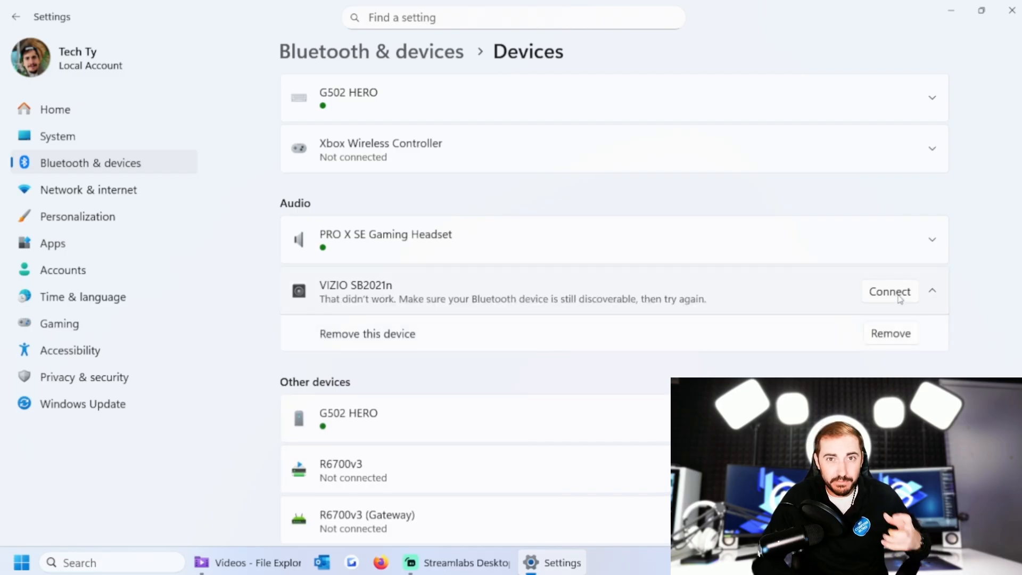
{"action": "mouse_move", "coordinate": [644, 305]}
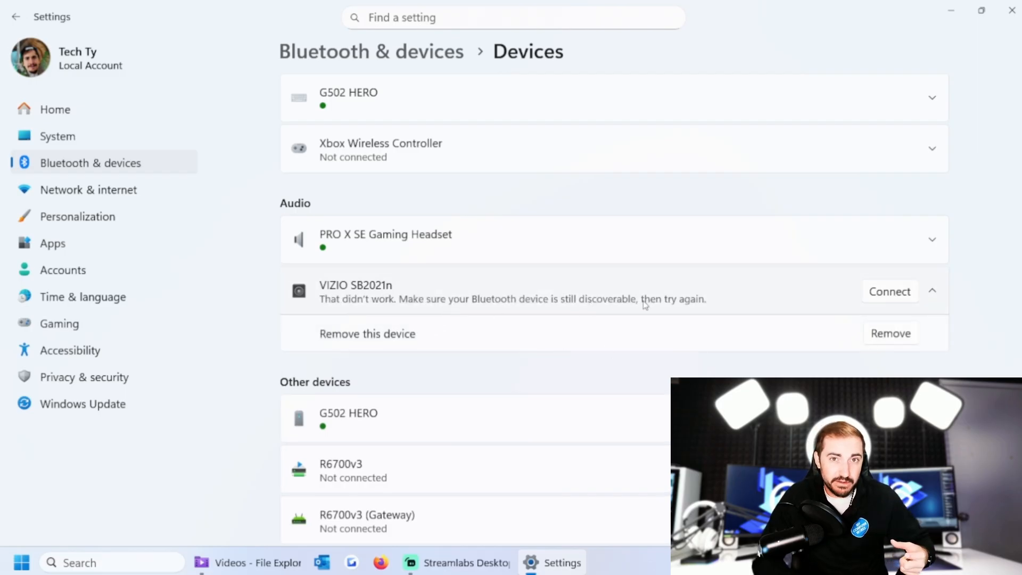
{"action": "mouse_move", "coordinate": [693, 310]}
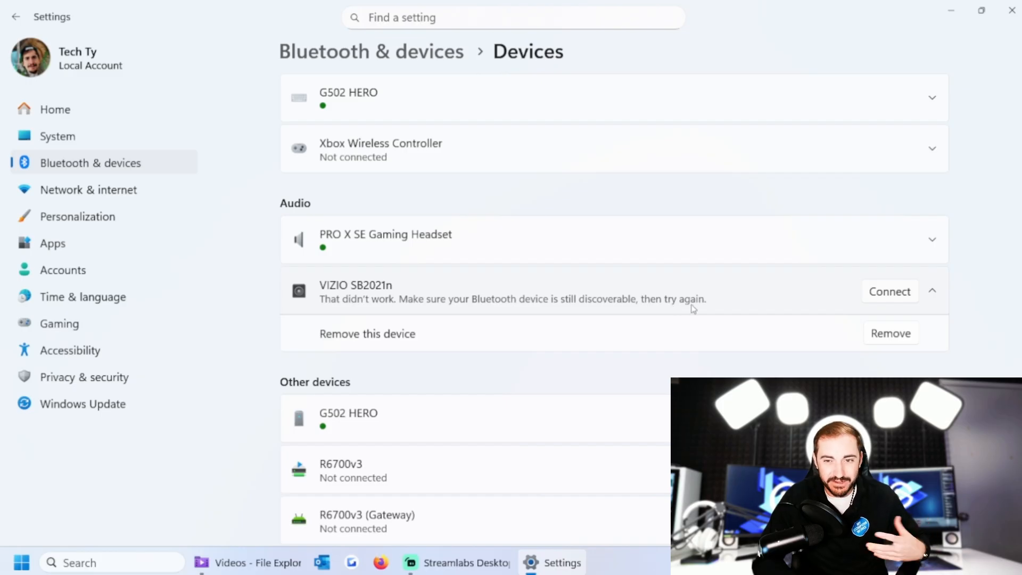
{"action": "mouse_move", "coordinate": [465, 563]}
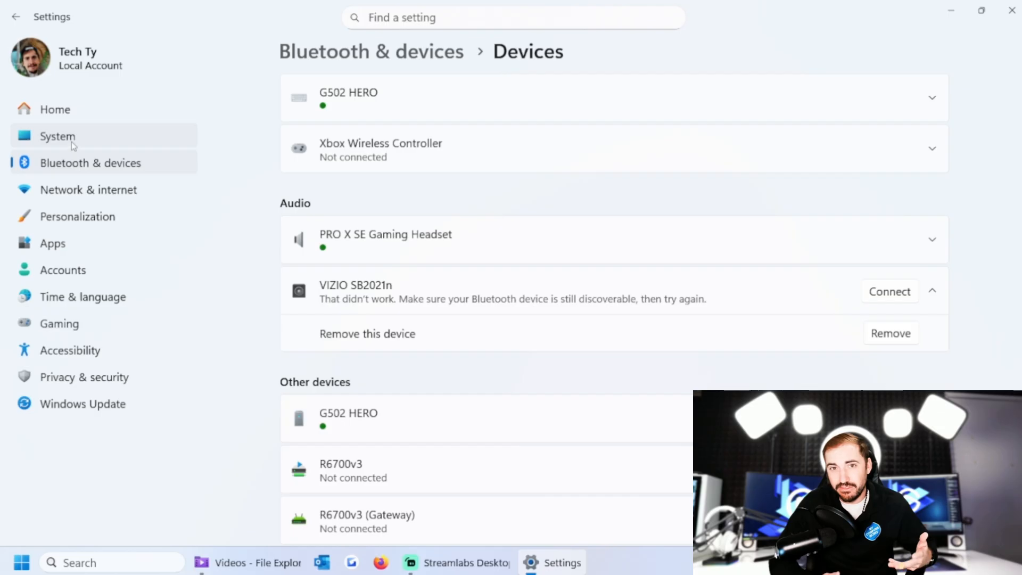
From System > Sound, run the Output devices troubleshooter for common sound problems.
{"action": "left_click", "coordinate": [57, 137]}
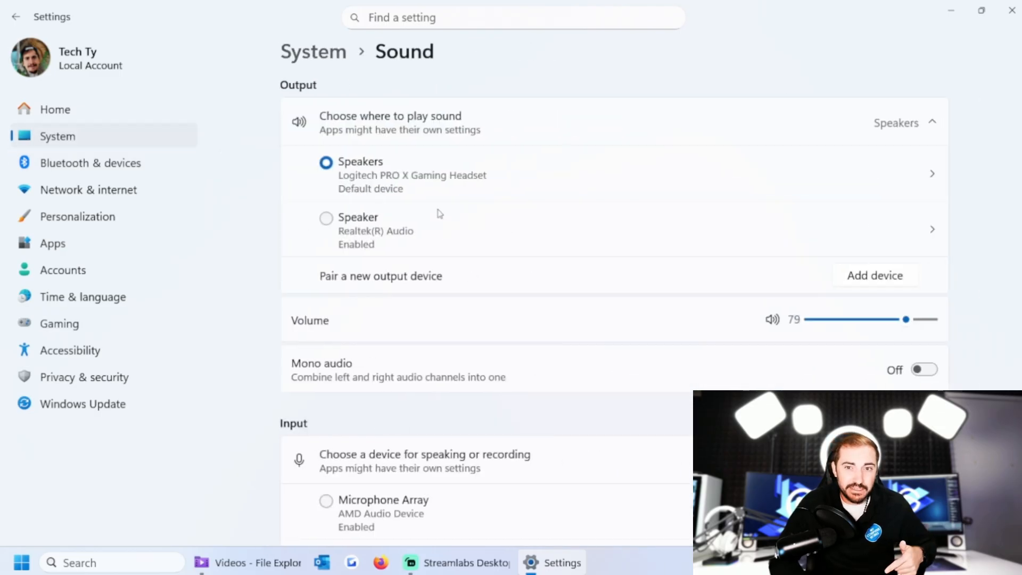
{"action": "scroll", "scroll_direction": "down", "scroll_amount": 3}
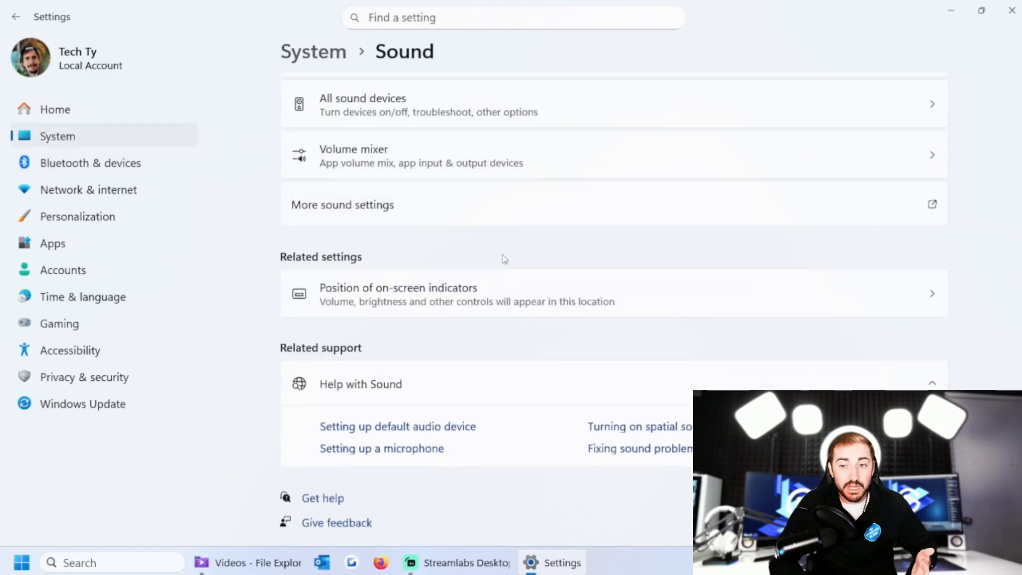
{"action": "scroll", "scroll_direction": "up", "scroll_amount": 3}
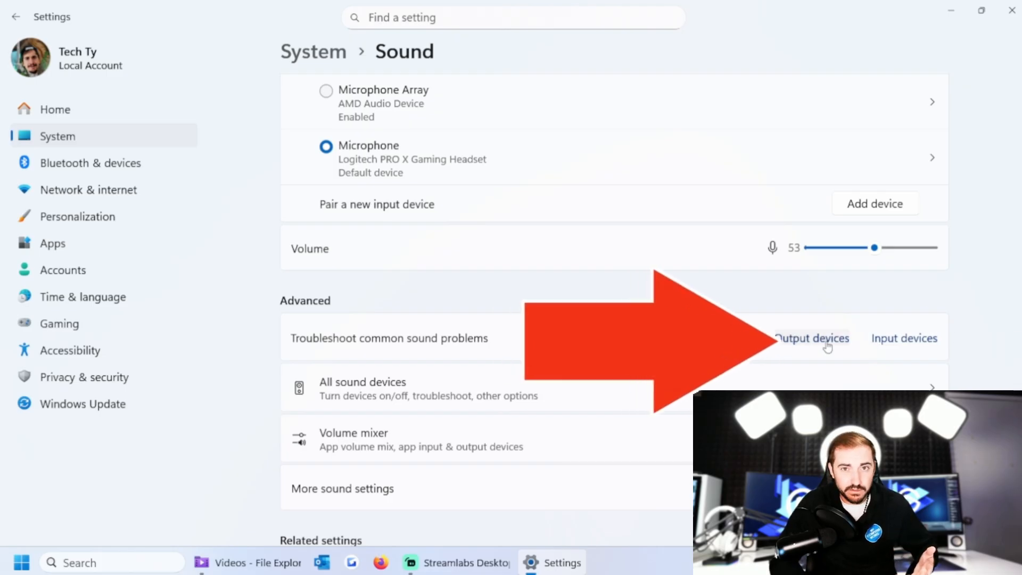
{"action": "left_click", "coordinate": [389, 338]}
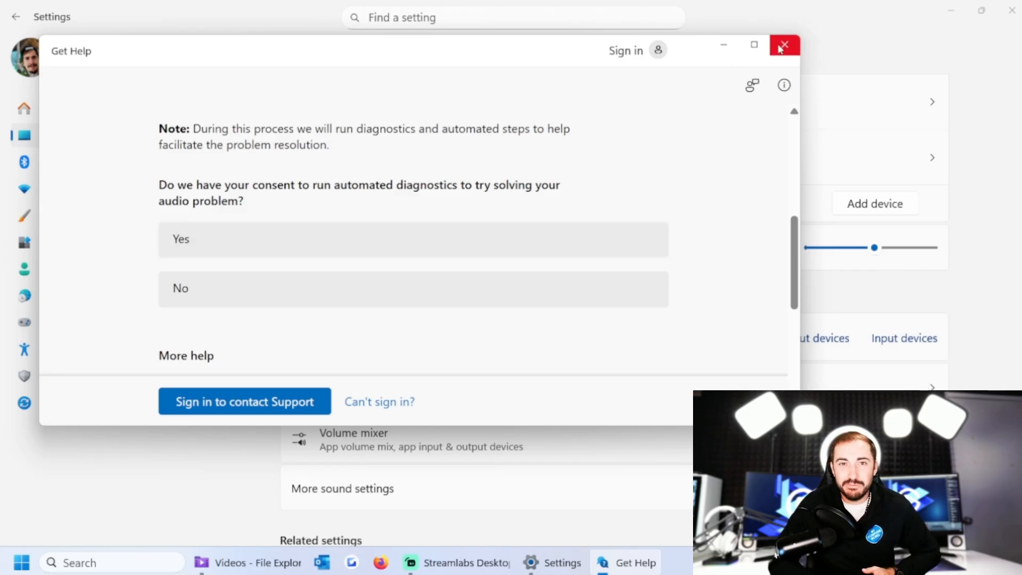
{"action": "mouse_move", "coordinate": [784, 45]}
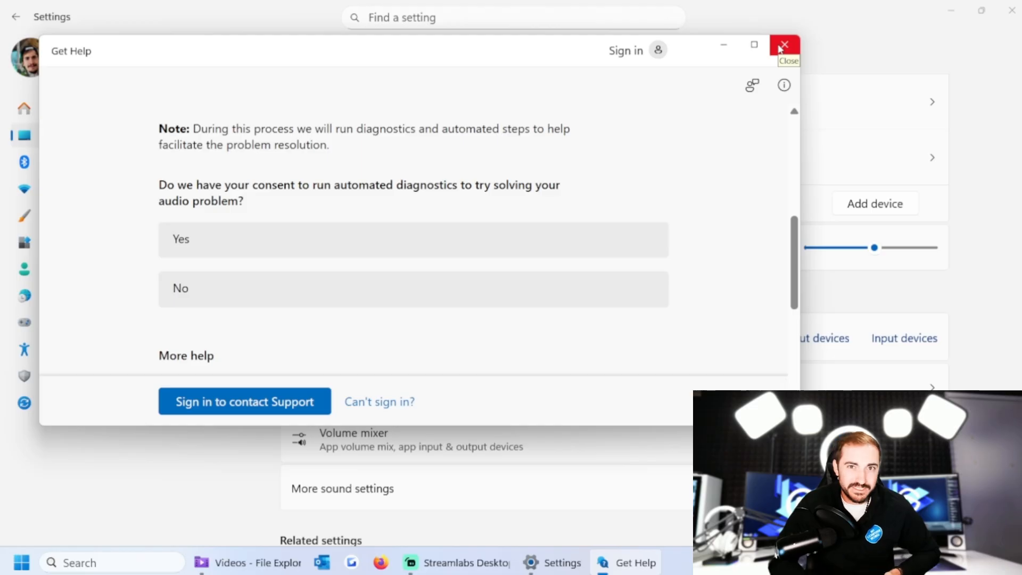